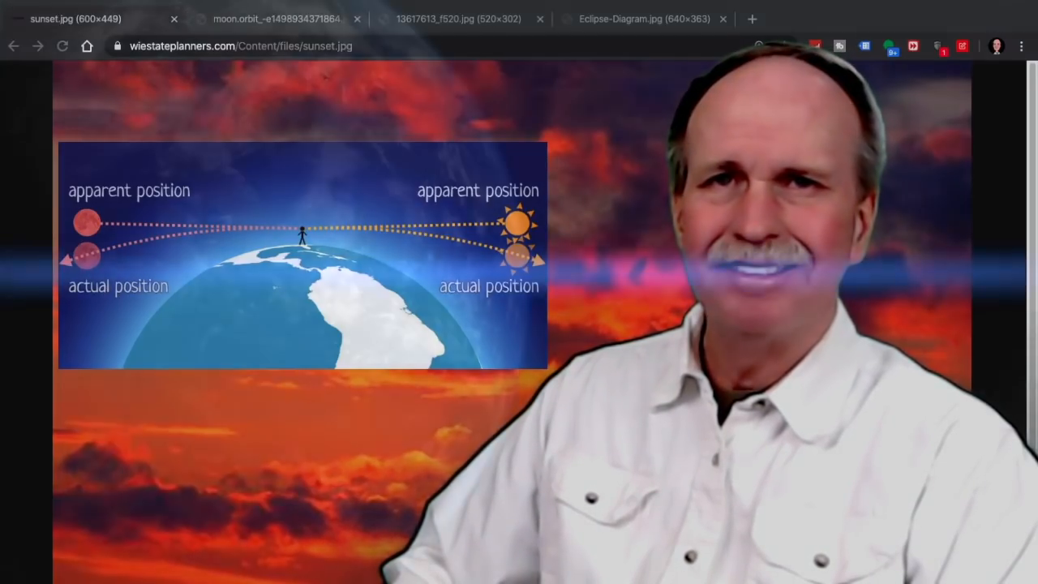
Switch from the sunset image to the Eclipse-Diagram.jpg tab showing umbra and penumbra
left_click(643, 19)
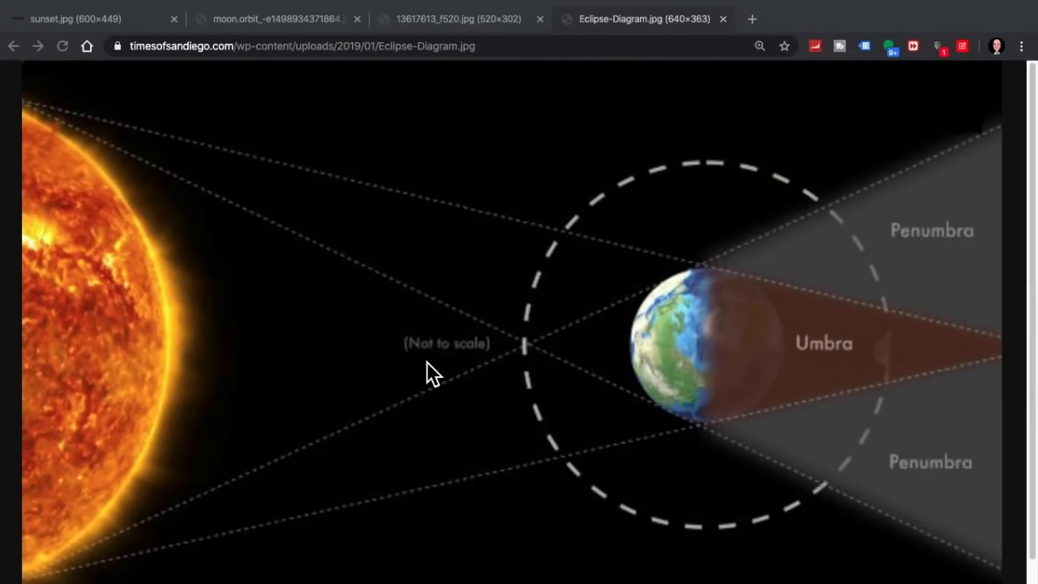
mouse_move(486, 365)
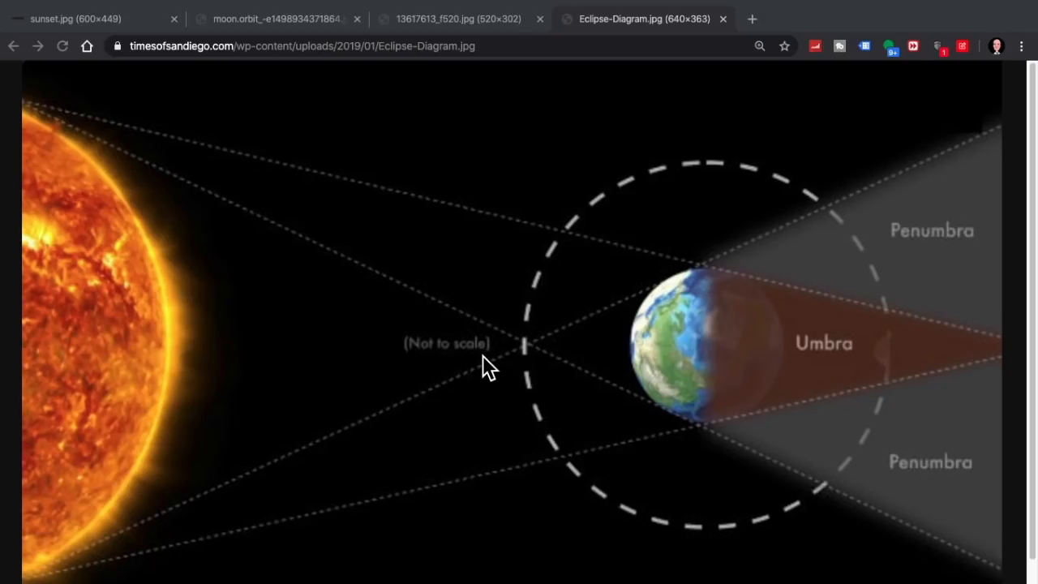
mouse_move(85, 268)
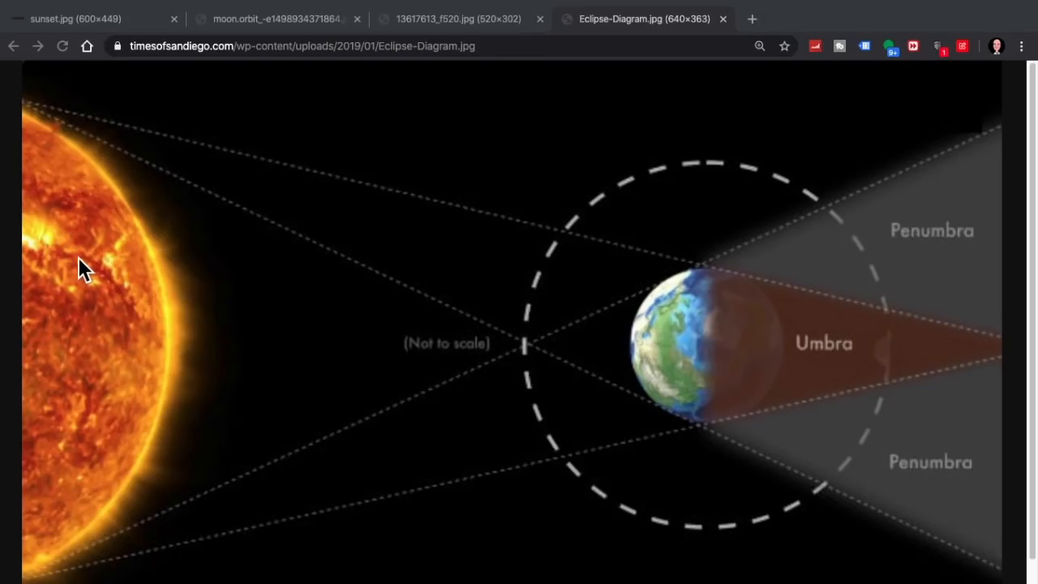
mouse_move(921, 353)
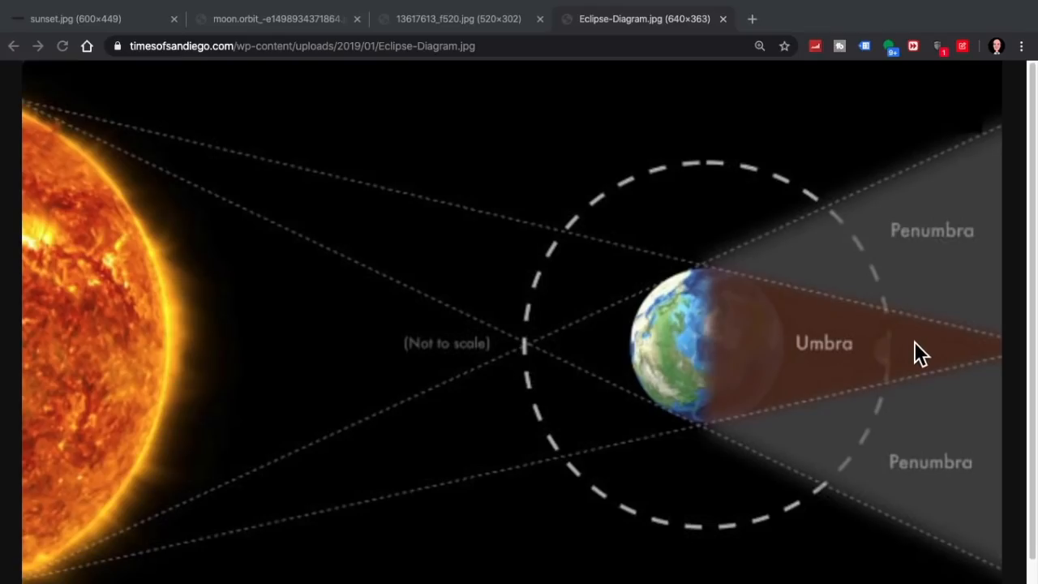
mouse_move(864, 357)
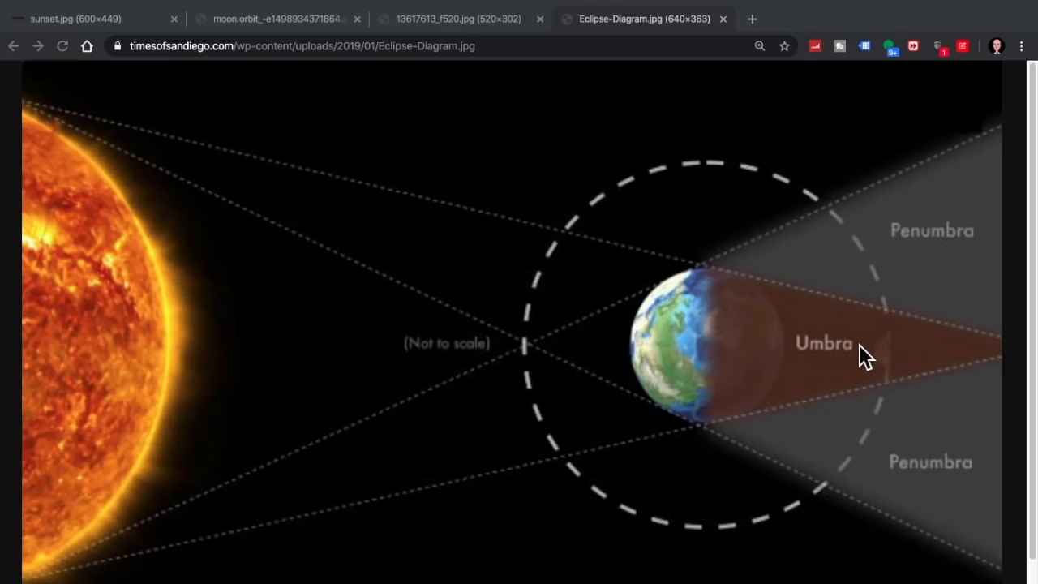
mouse_move(489, 397)
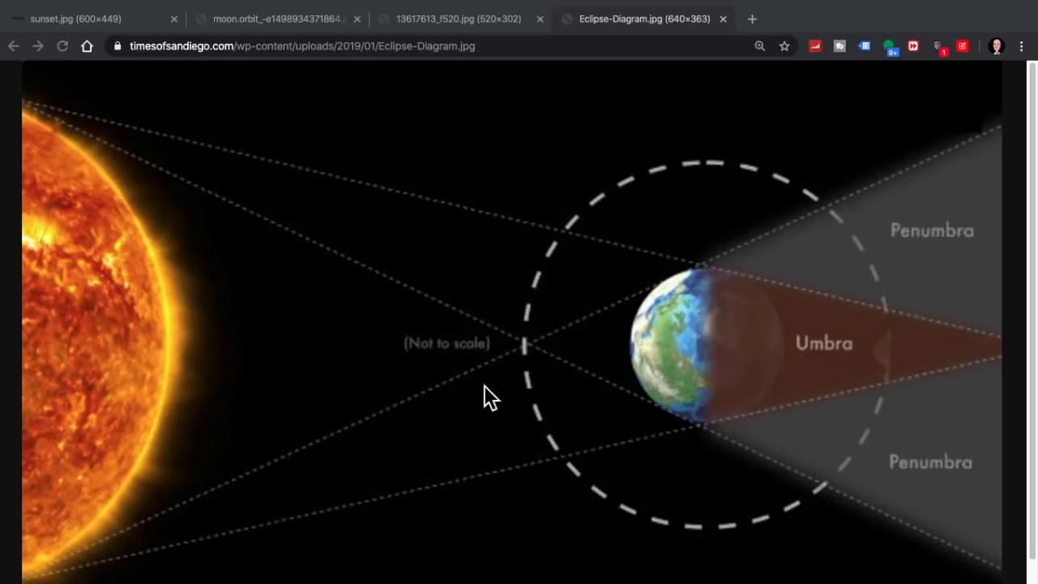
mouse_move(880, 344)
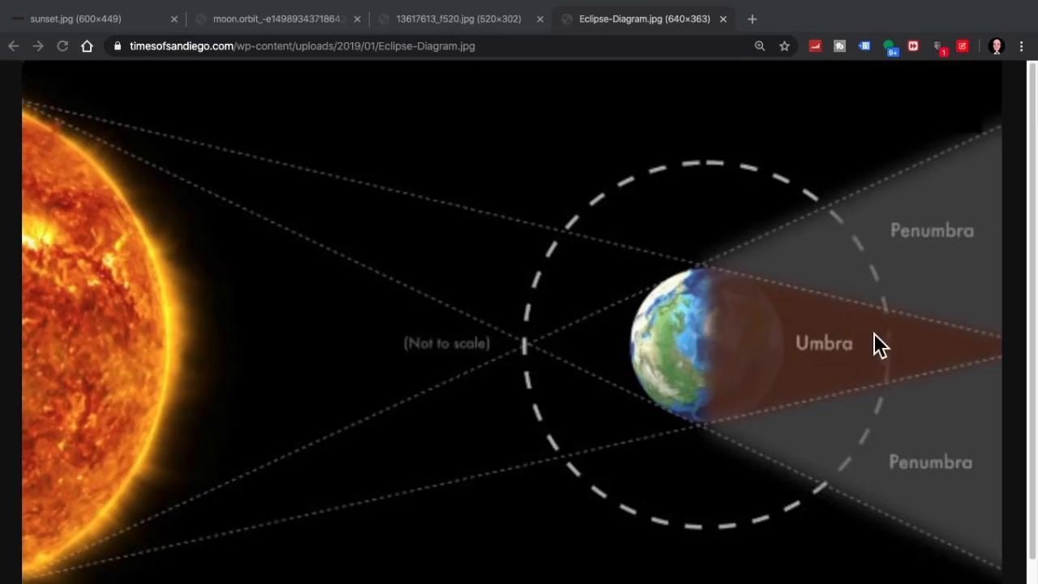
mouse_move(128, 361)
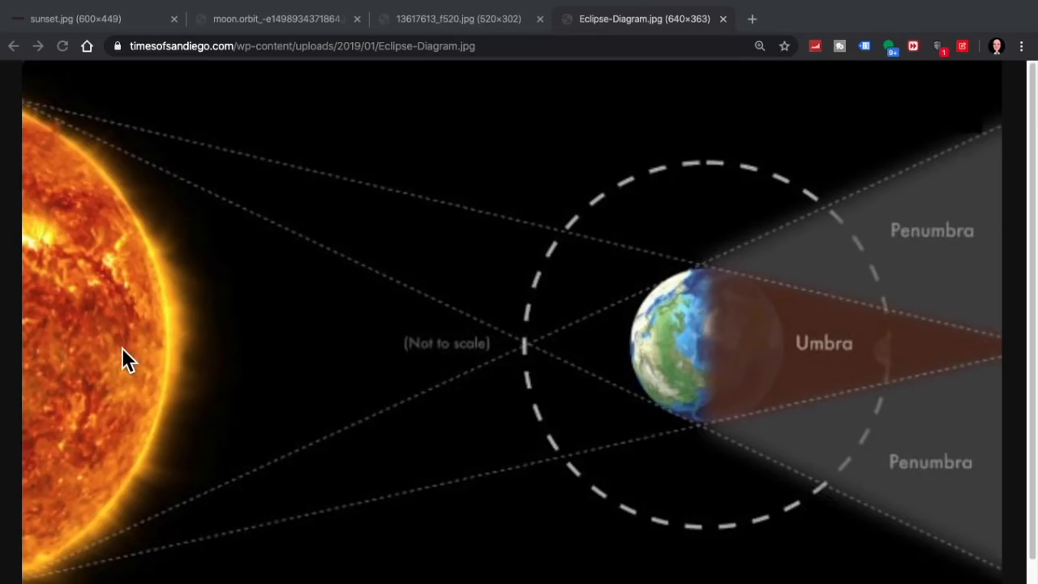
mouse_move(860, 365)
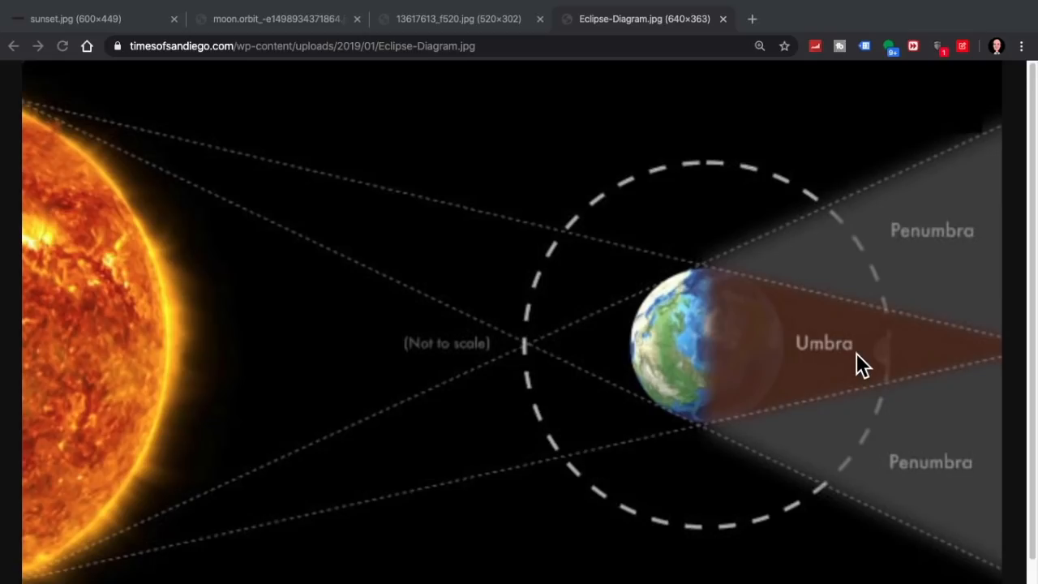
mouse_move(807, 296)
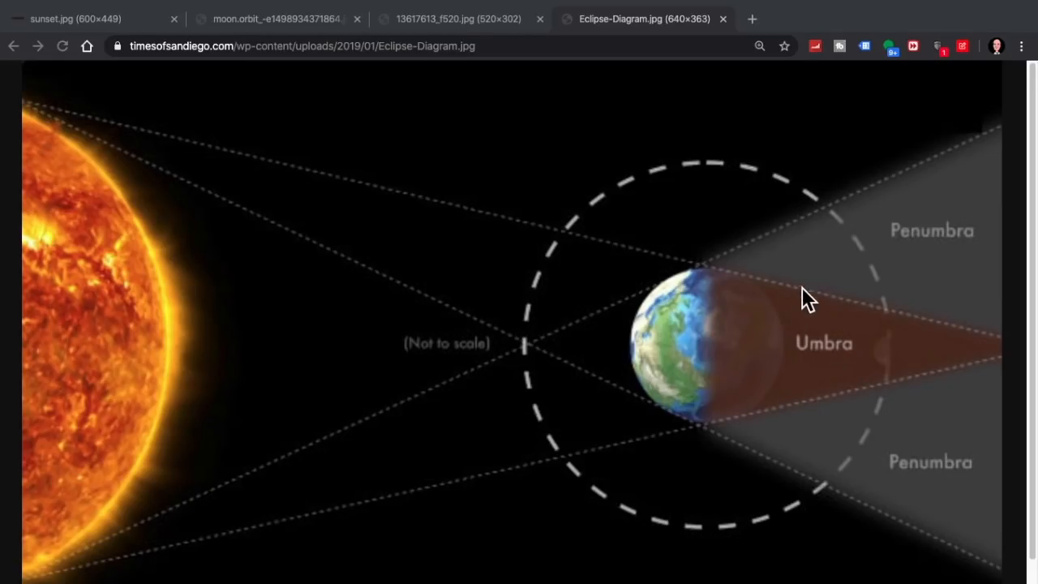
mouse_move(844, 272)
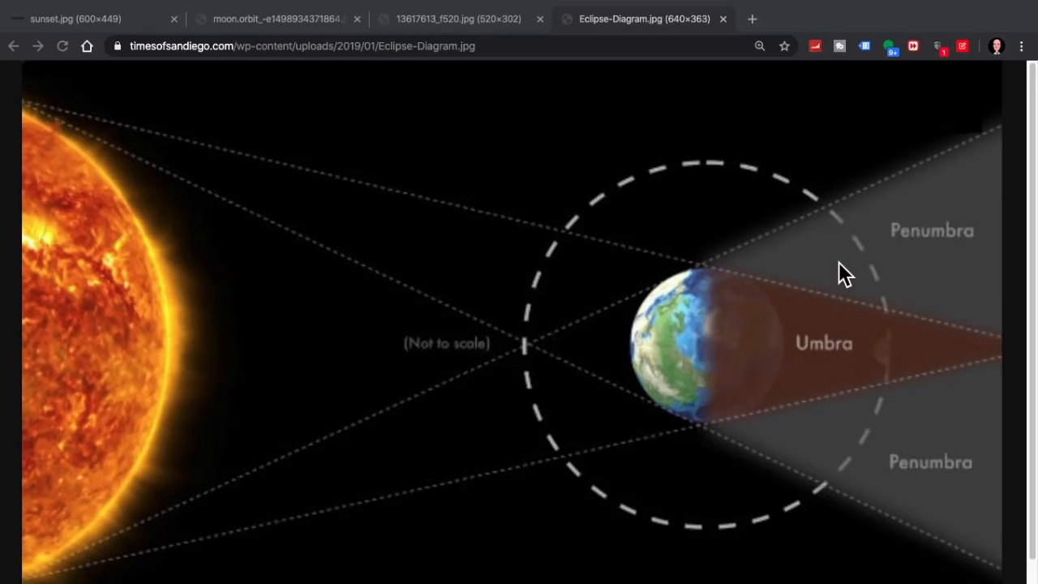
mouse_move(673, 284)
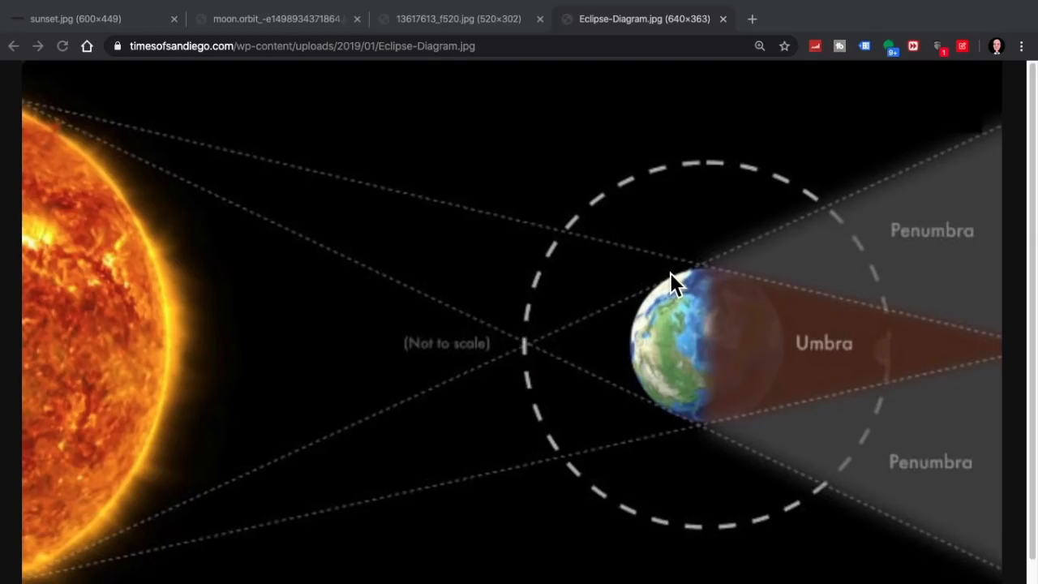
mouse_move(667, 275)
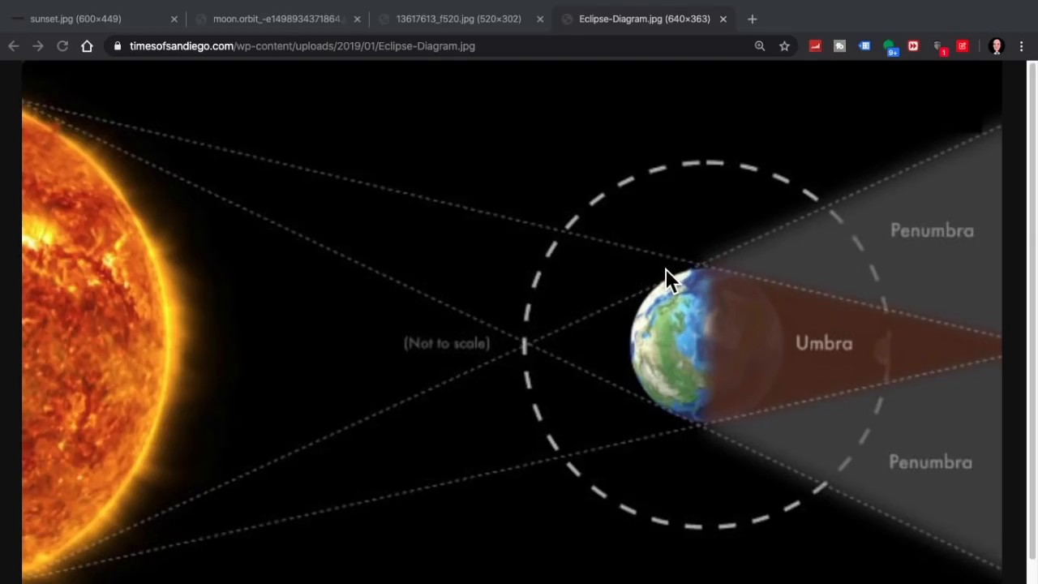
mouse_move(925, 276)
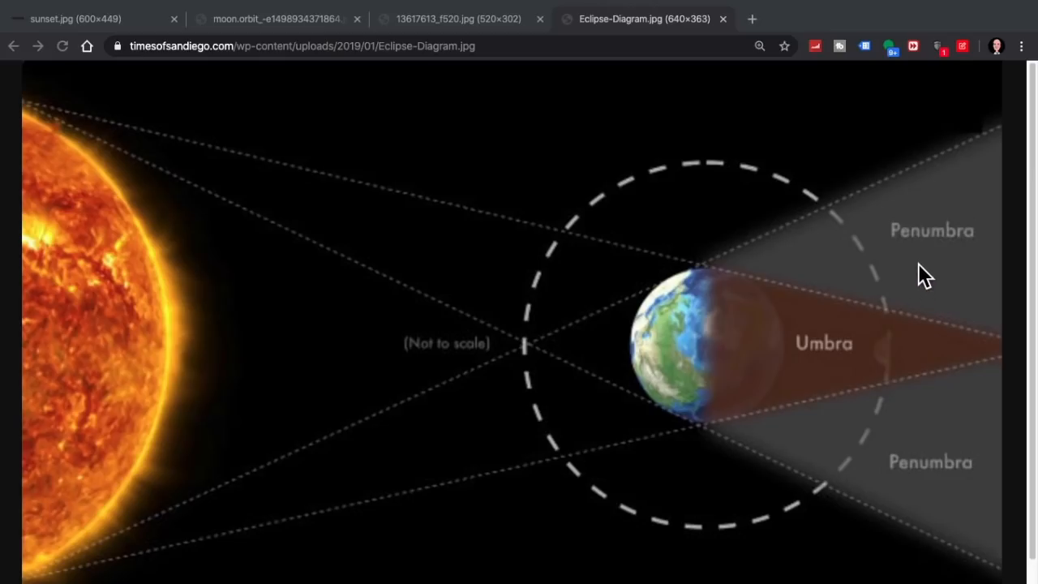
mouse_move(790, 297)
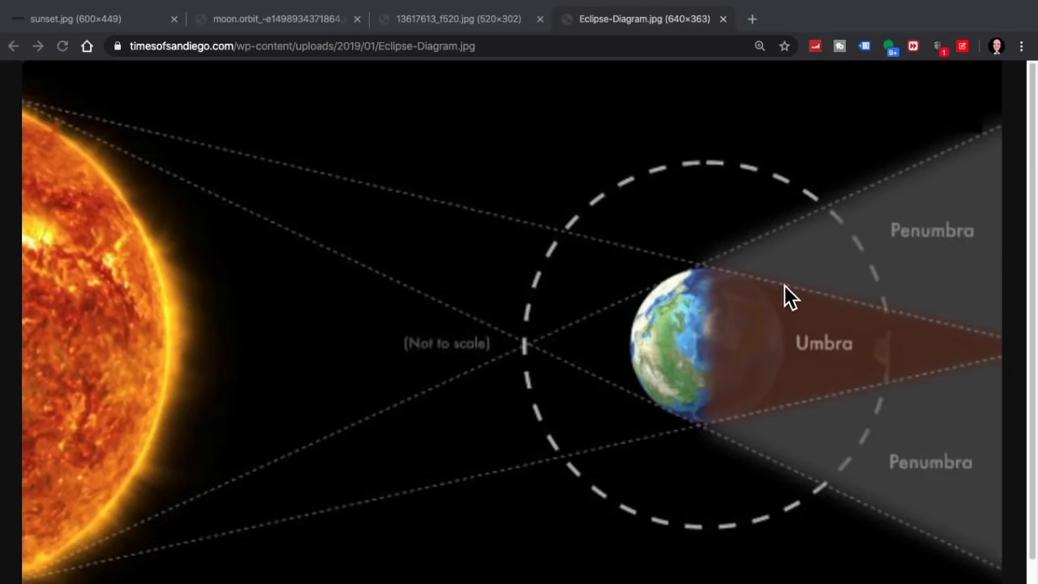
mouse_move(881, 398)
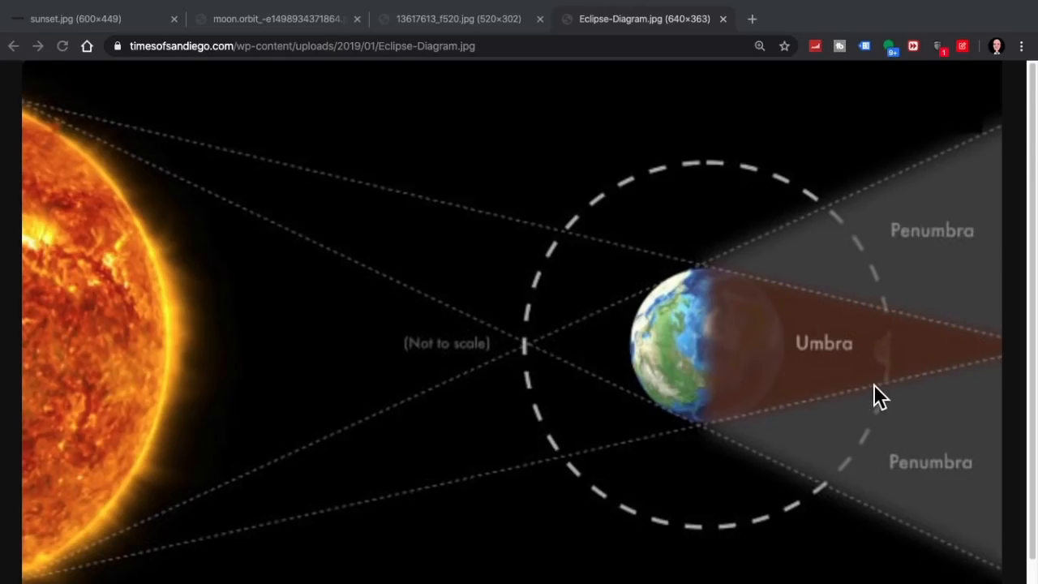
mouse_move(726, 426)
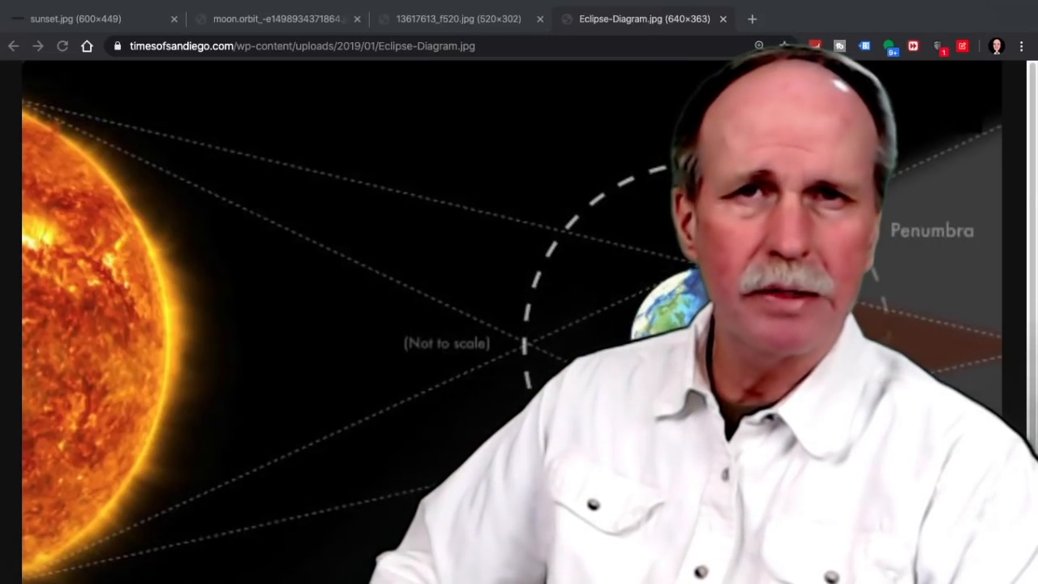
Switch to the moon.orbit image tab showing Earth and the moon's orbit line
left_click(278, 19)
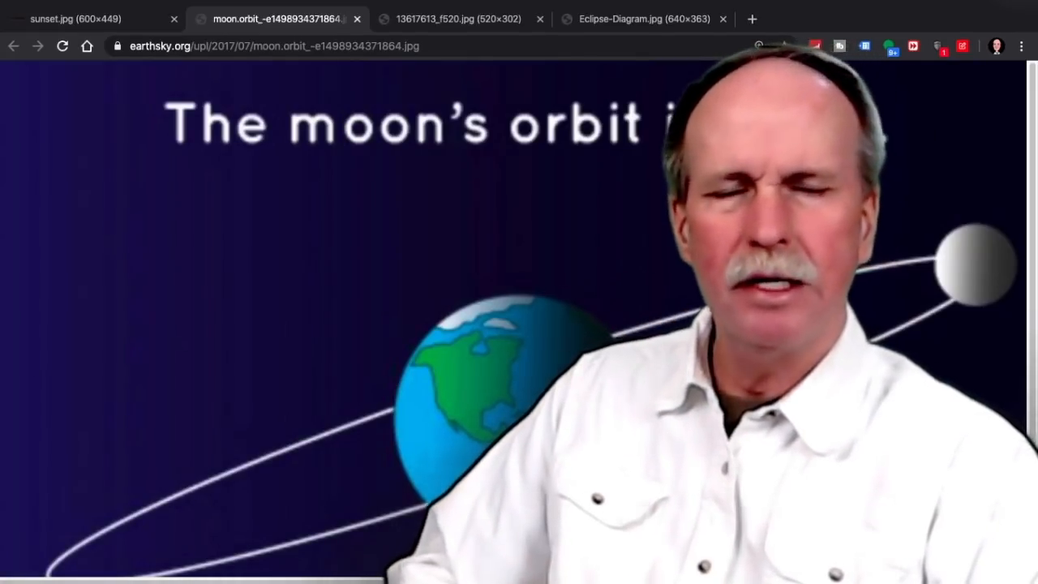
Switch to the 13617613_f520.jpg tab with the ascending and descending nodes diagram
left_click(457, 19)
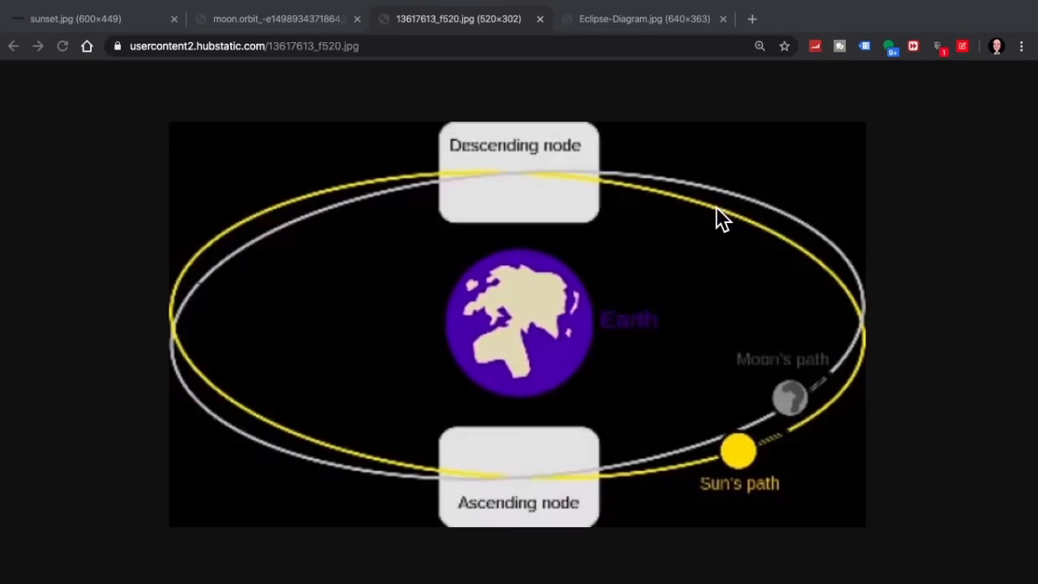
mouse_move(473, 479)
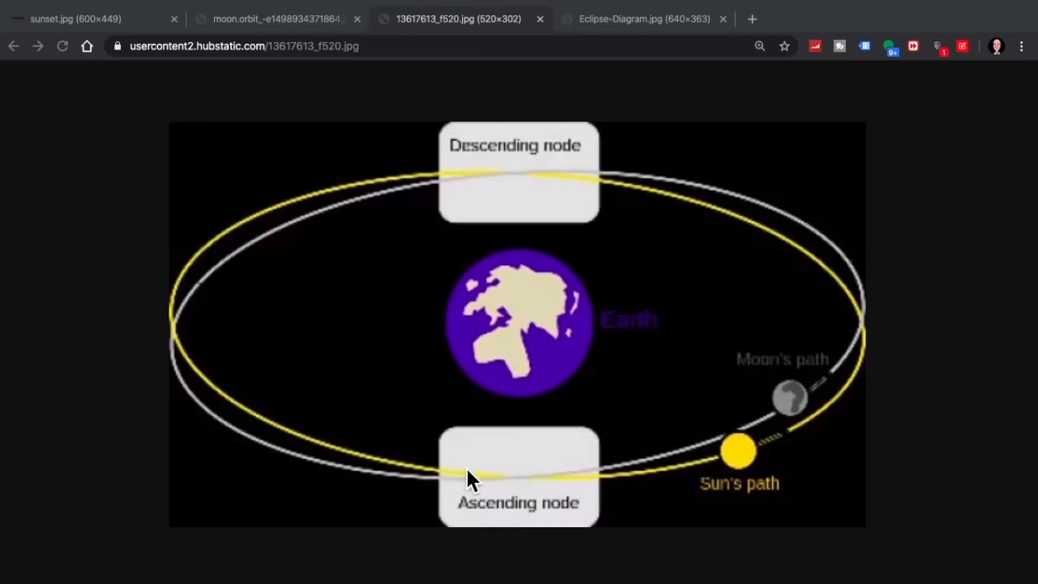
mouse_move(850, 315)
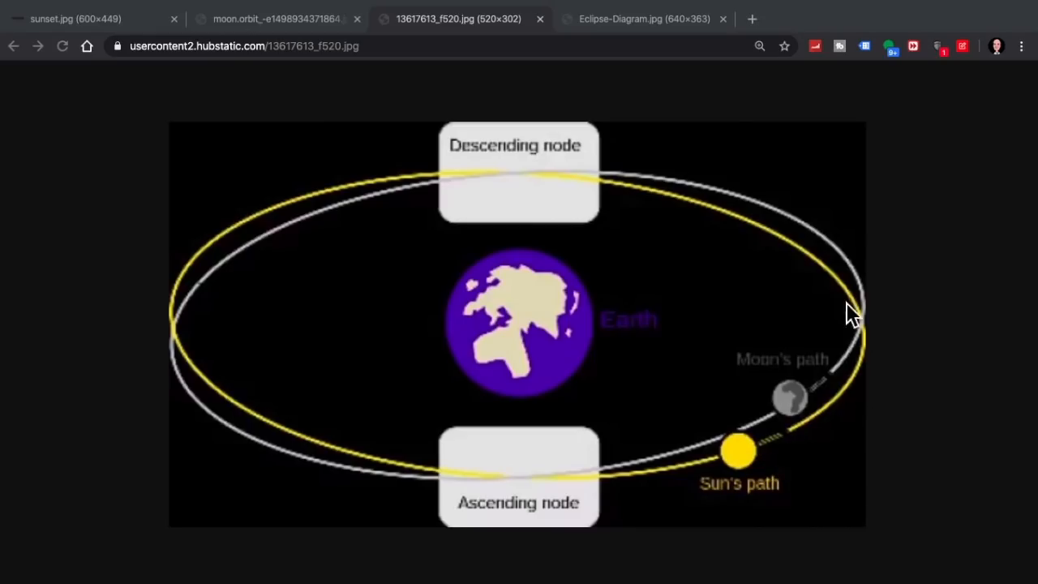
mouse_move(397, 185)
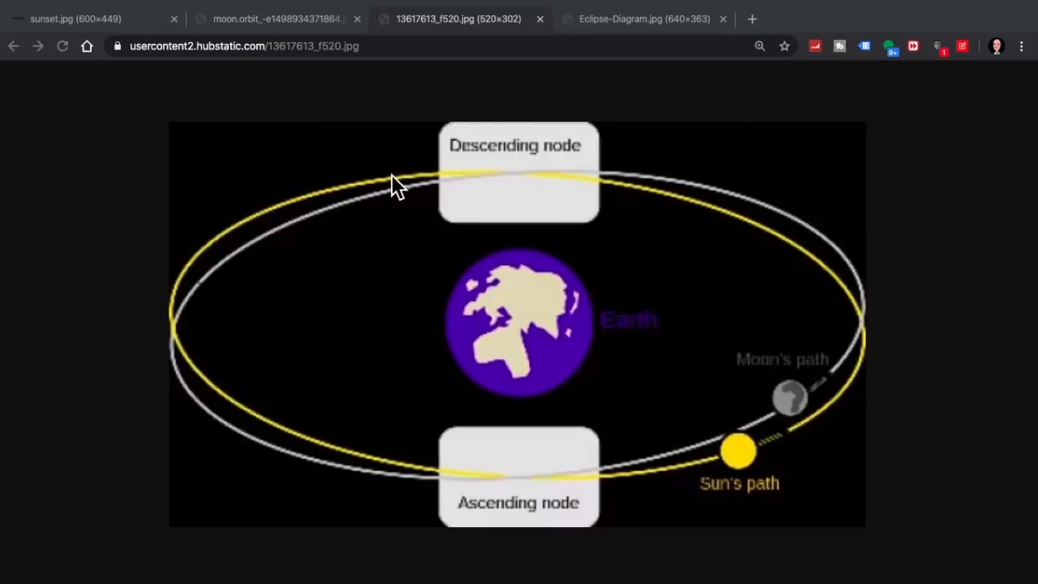
mouse_move(278, 453)
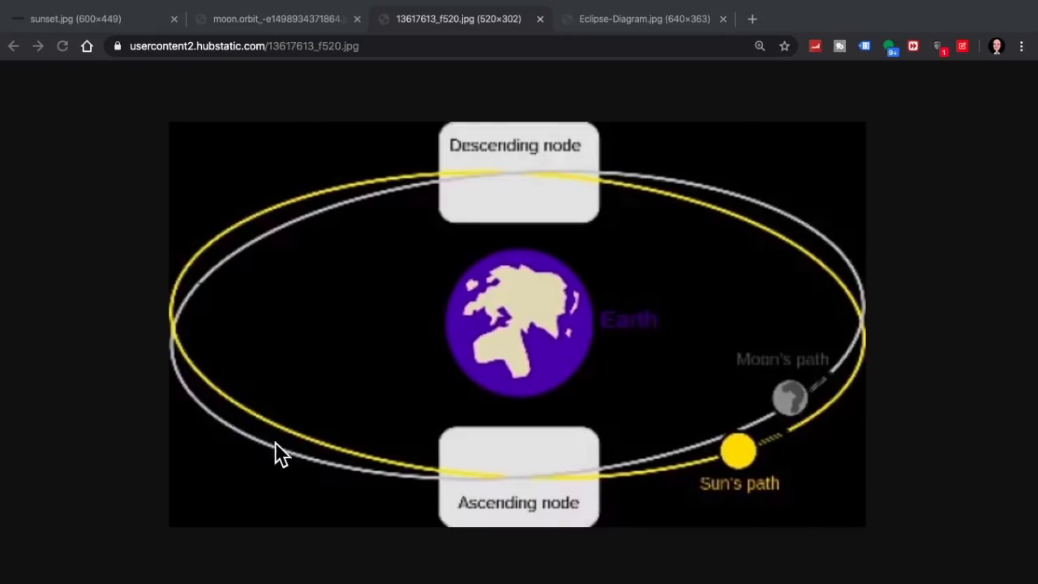
mouse_move(544, 203)
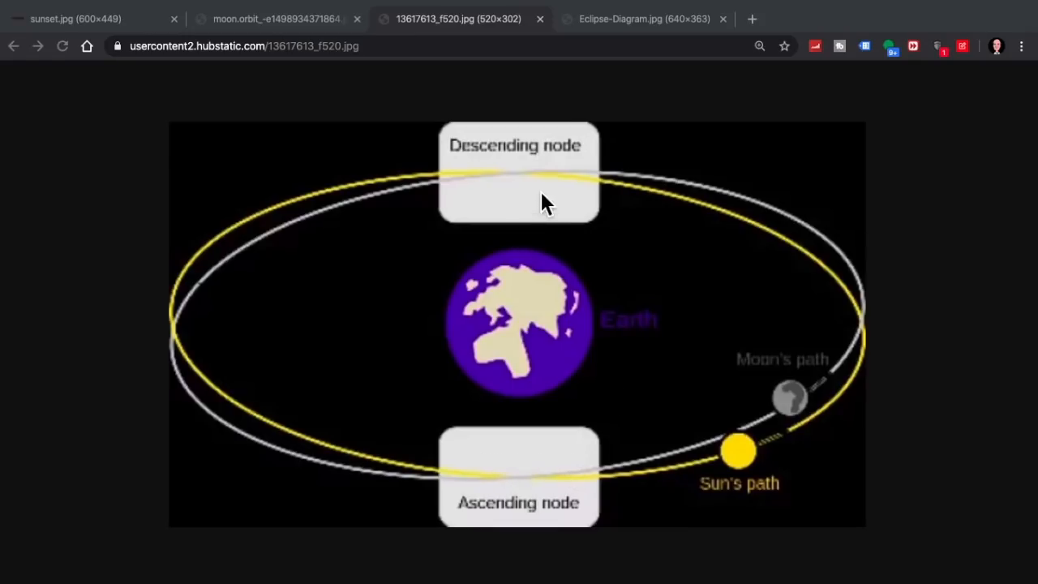
mouse_move(818, 229)
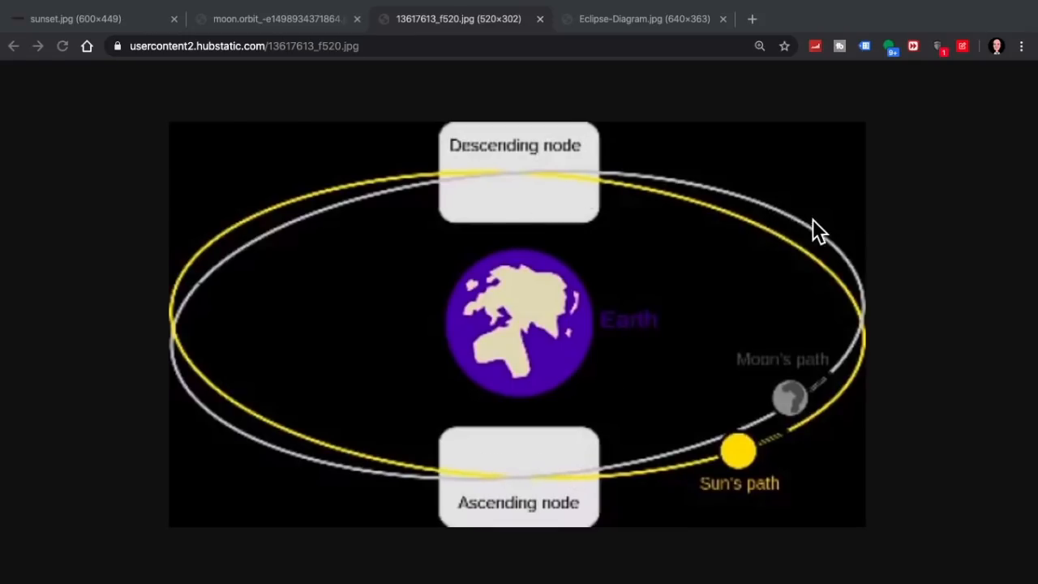
mouse_move(811, 235)
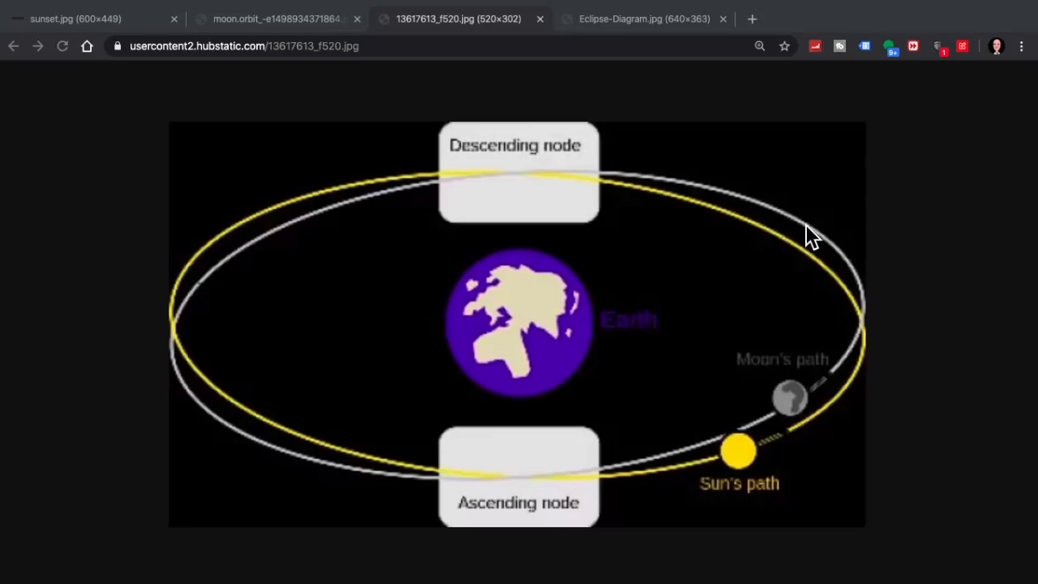
mouse_move(826, 247)
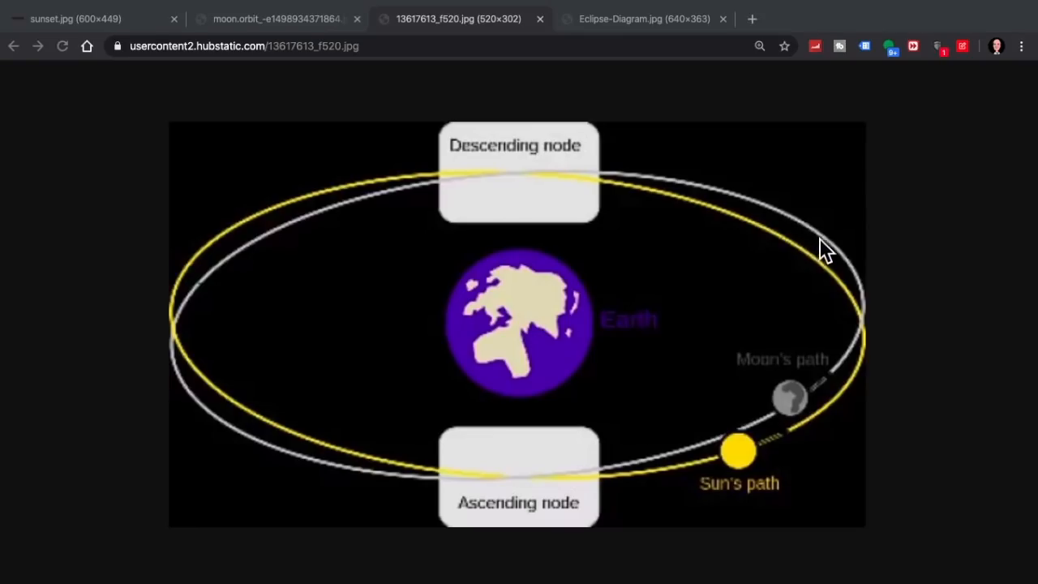
mouse_move(620, 183)
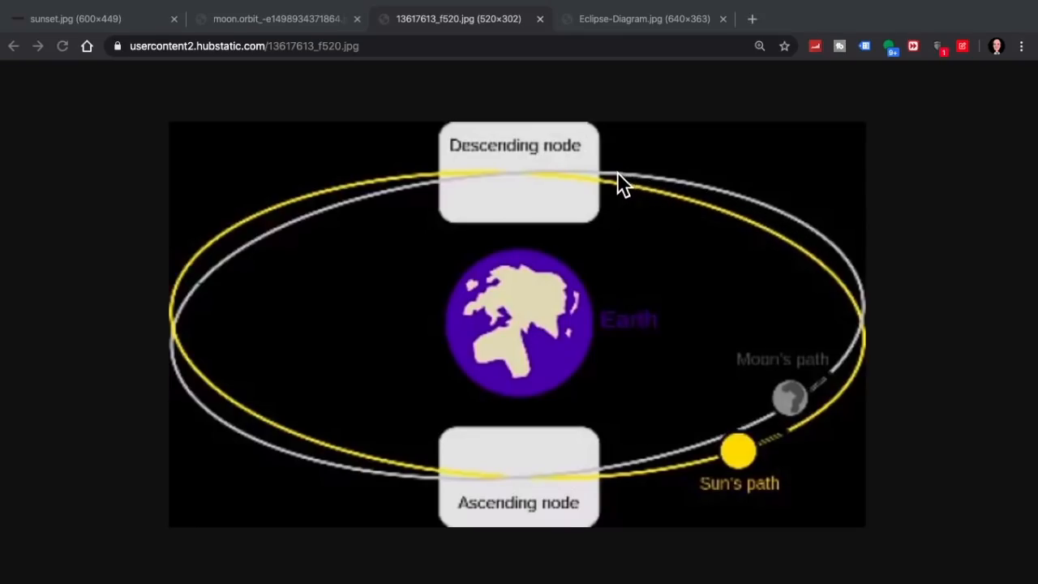
mouse_move(520, 177)
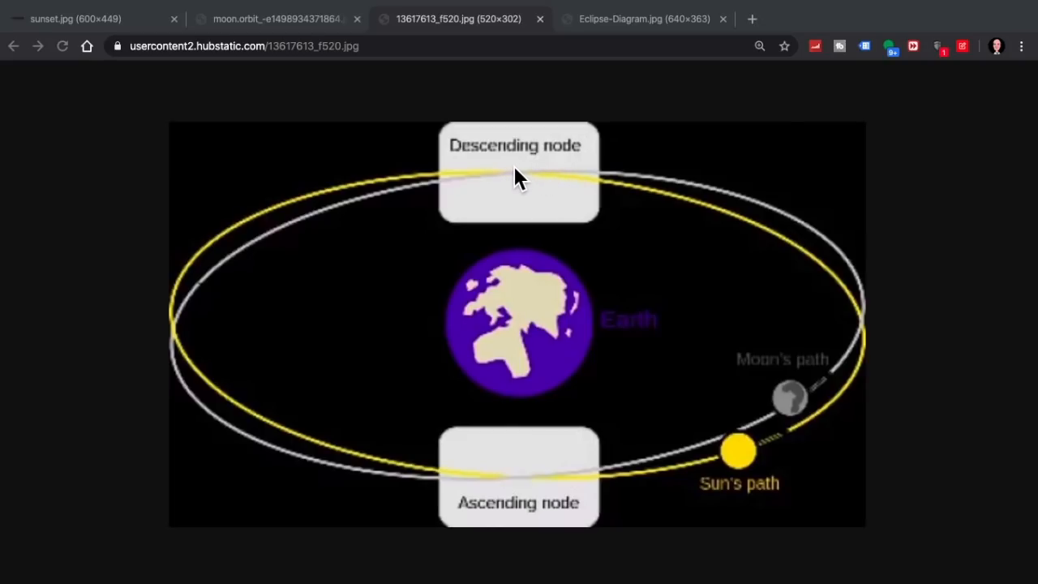
mouse_move(527, 179)
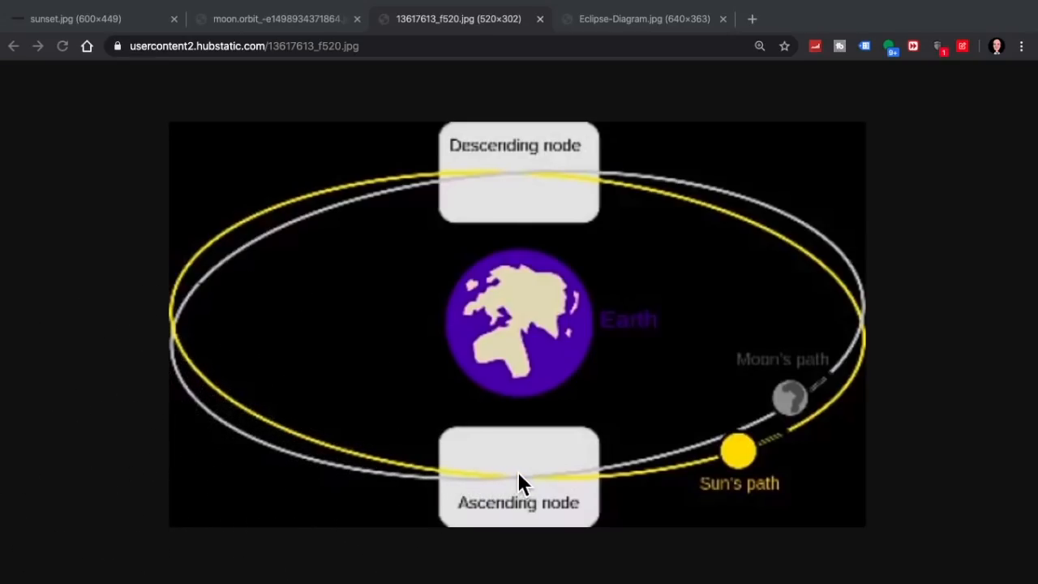
mouse_move(469, 552)
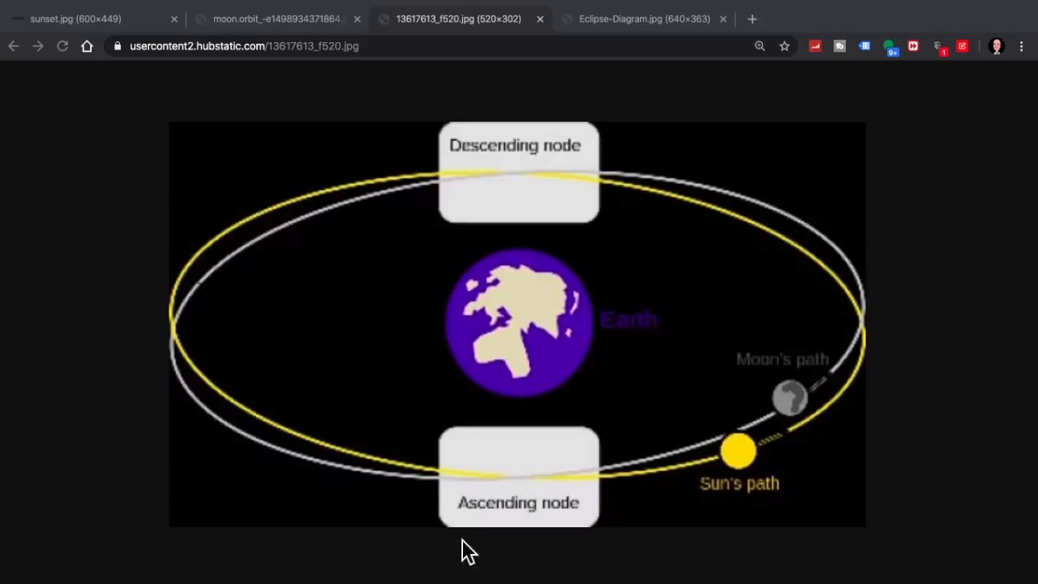
mouse_move(540, 483)
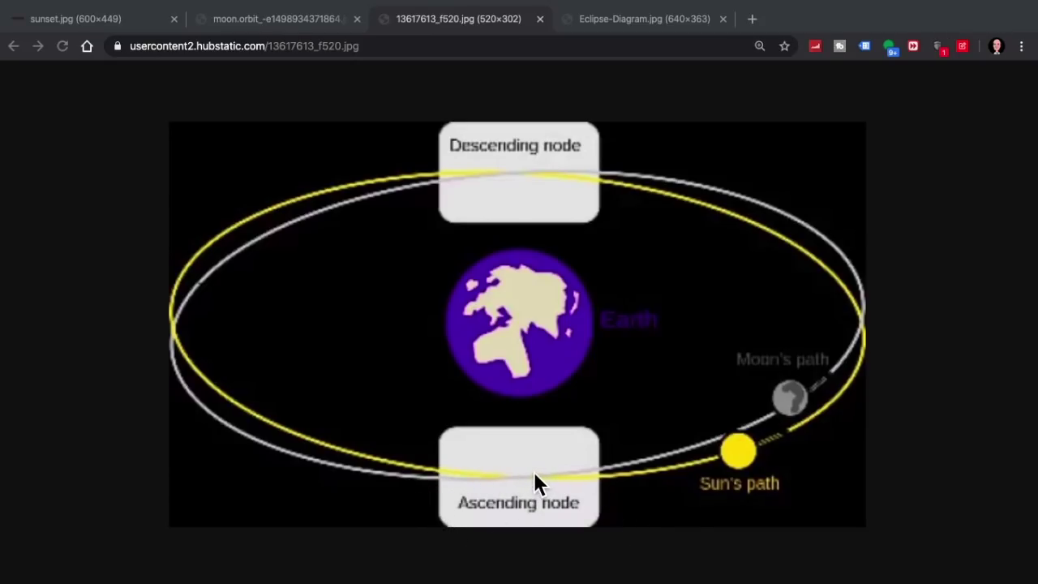
mouse_move(526, 180)
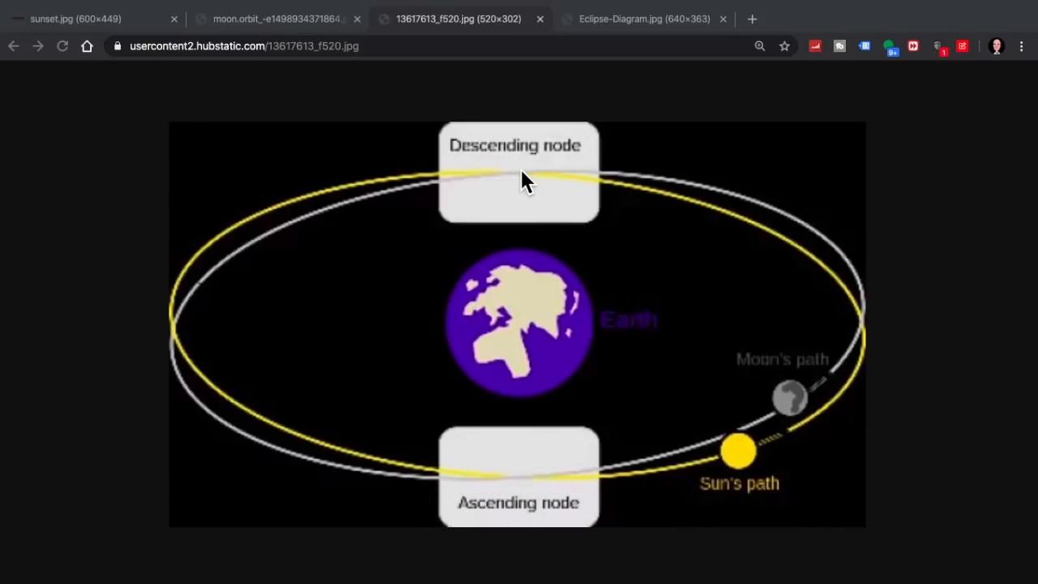
mouse_move(519, 499)
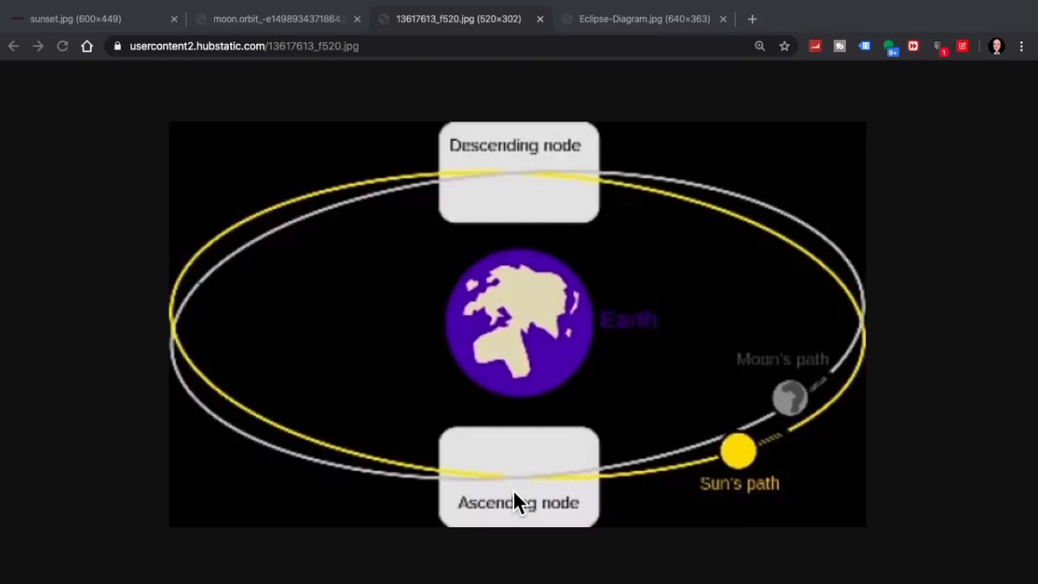
mouse_move(518, 482)
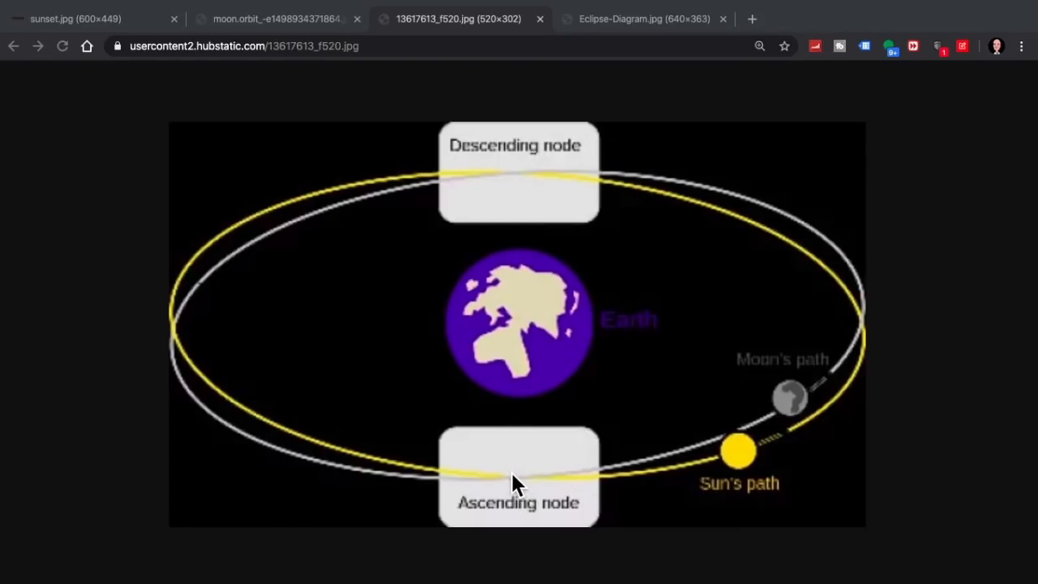
mouse_move(523, 487)
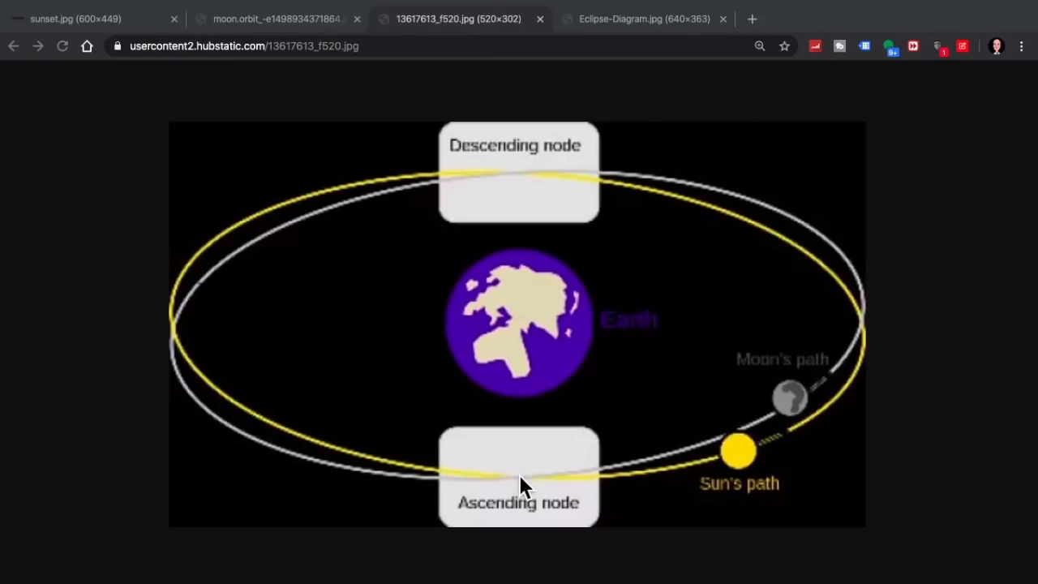
mouse_move(526, 118)
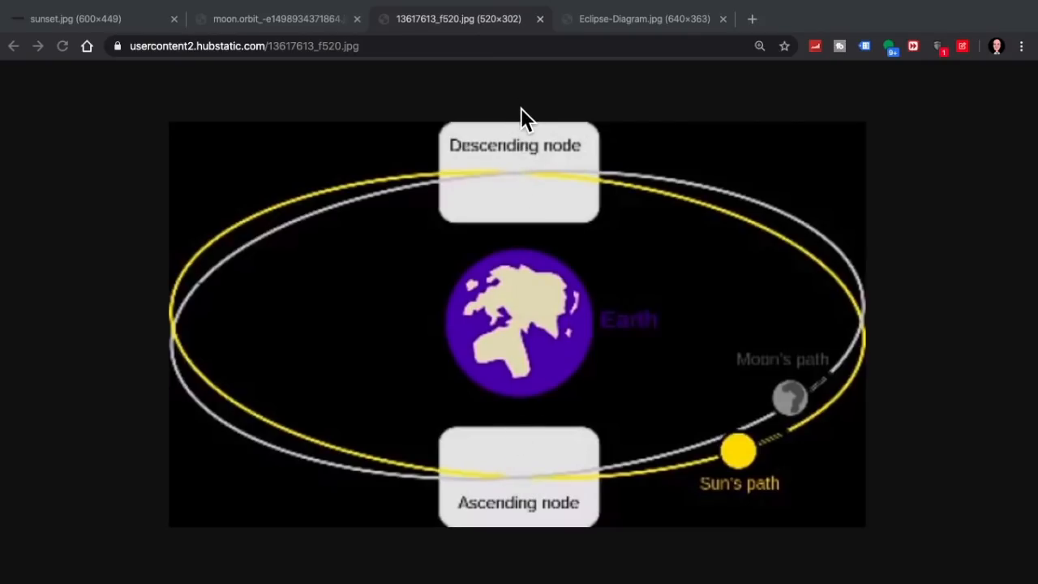
mouse_move(519, 486)
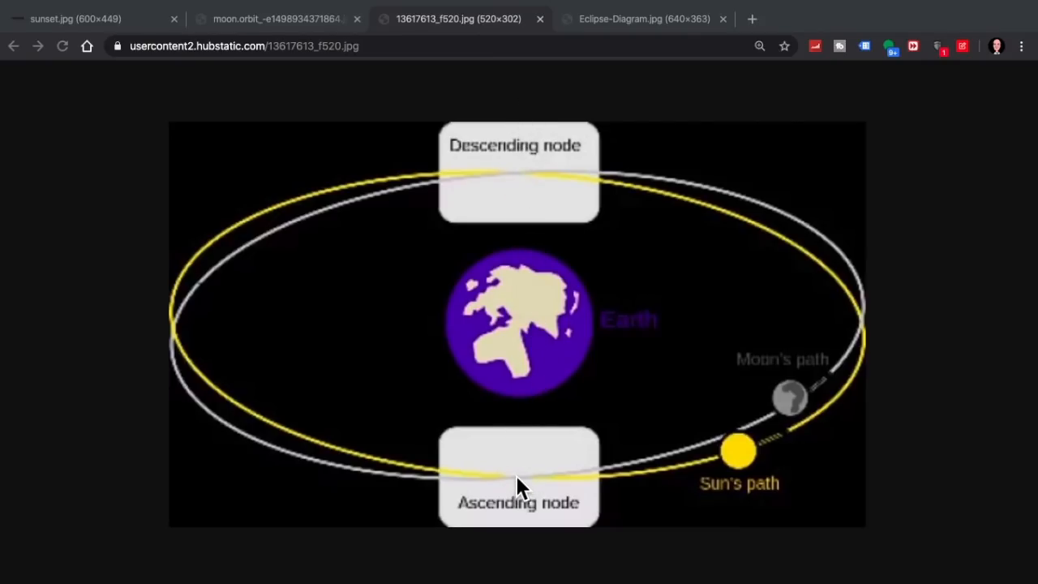
mouse_move(519, 483)
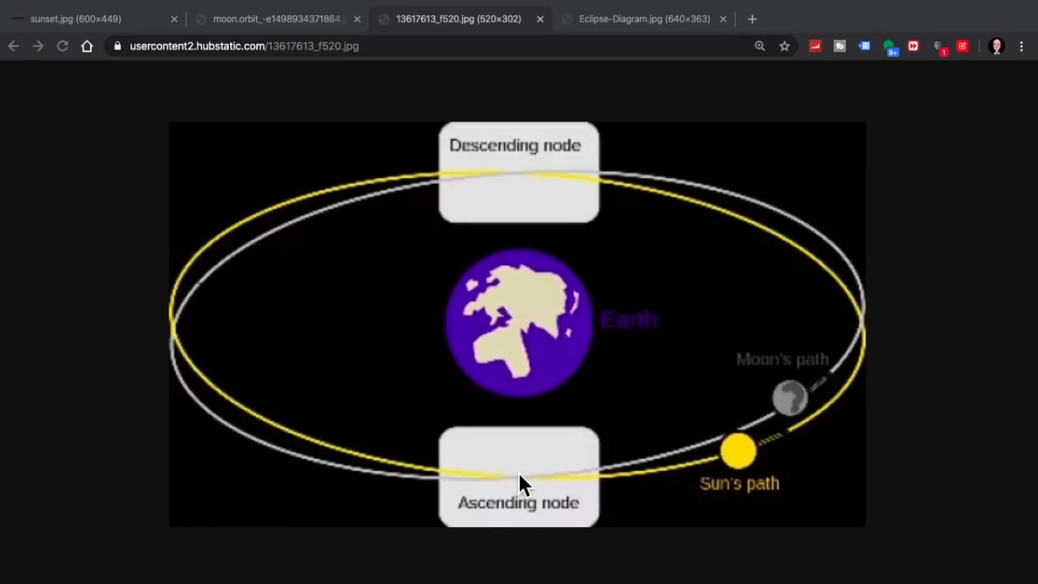
mouse_move(523, 174)
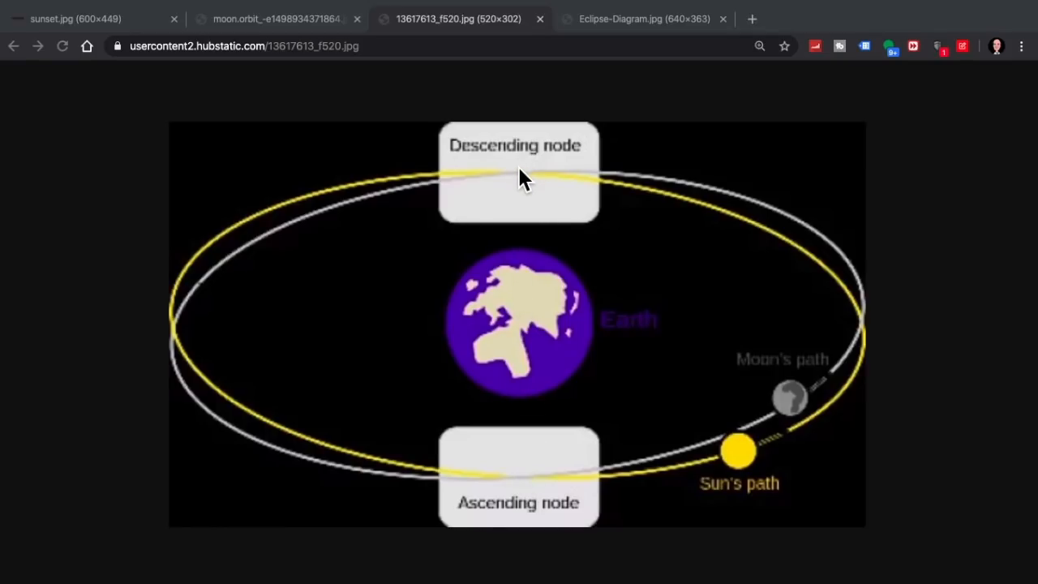
mouse_move(527, 348)
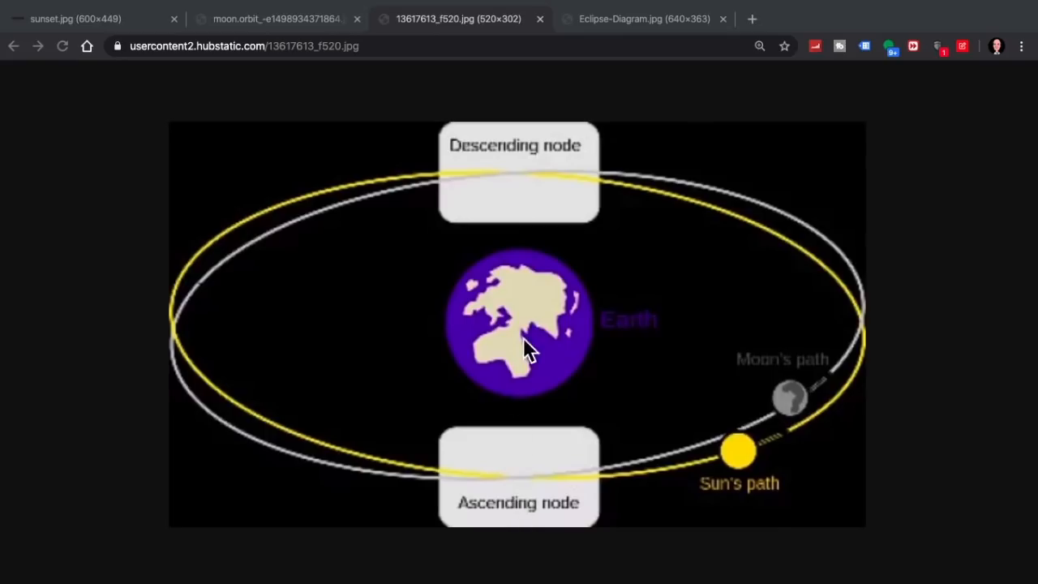
mouse_move(527, 182)
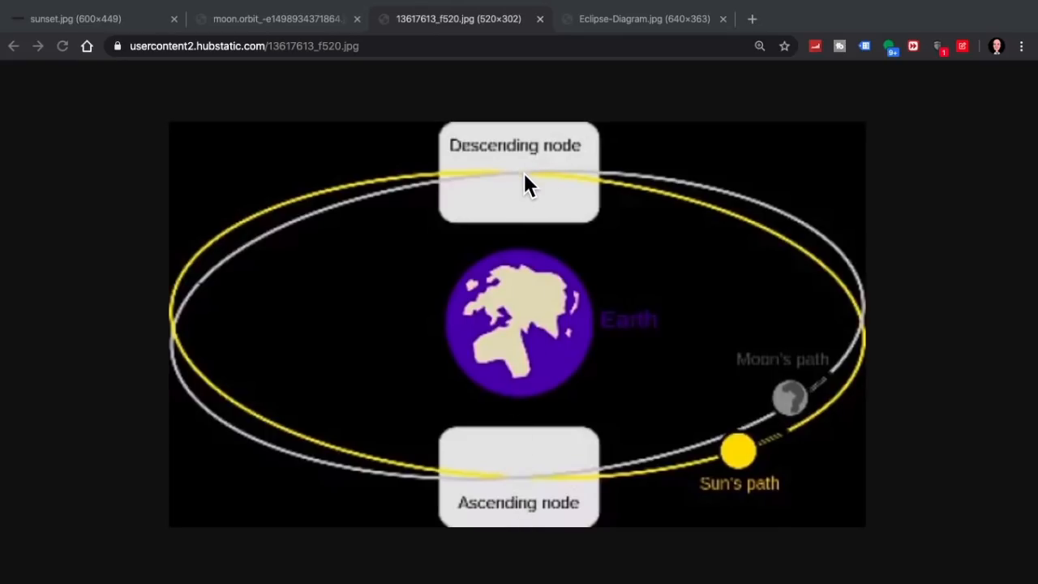
mouse_move(519, 177)
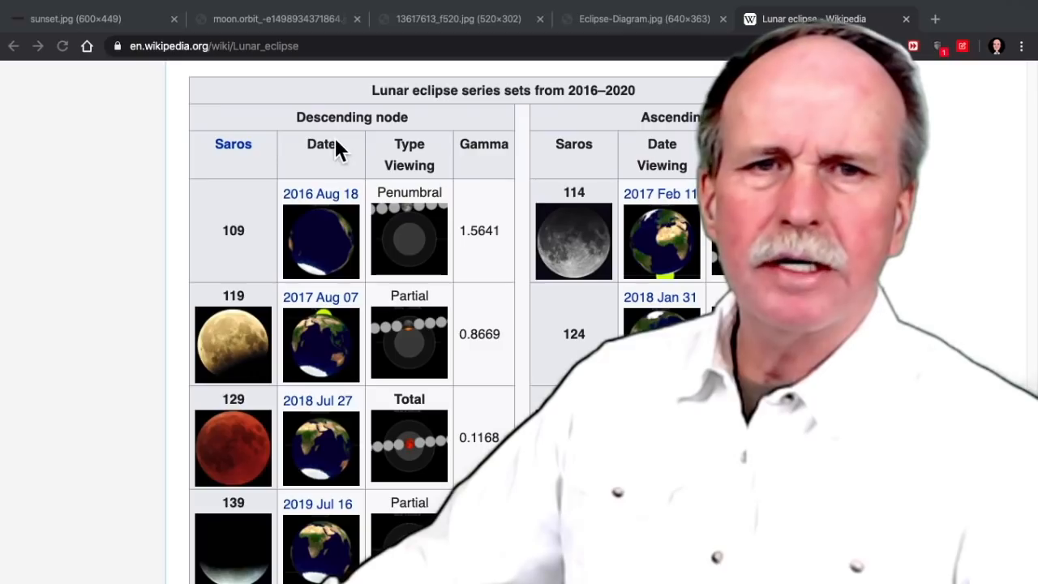
mouse_move(361, 130)
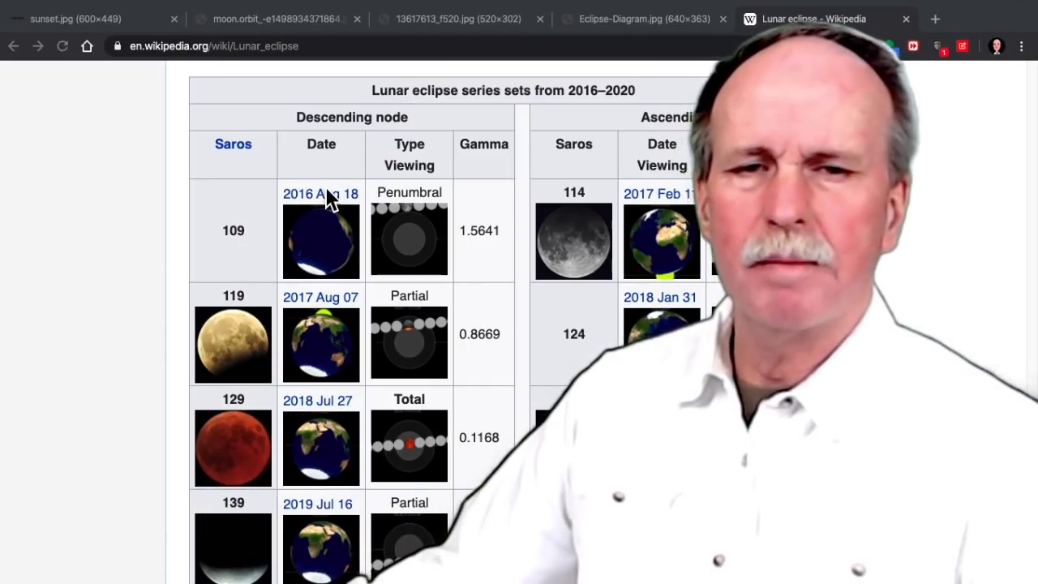
mouse_move(324, 224)
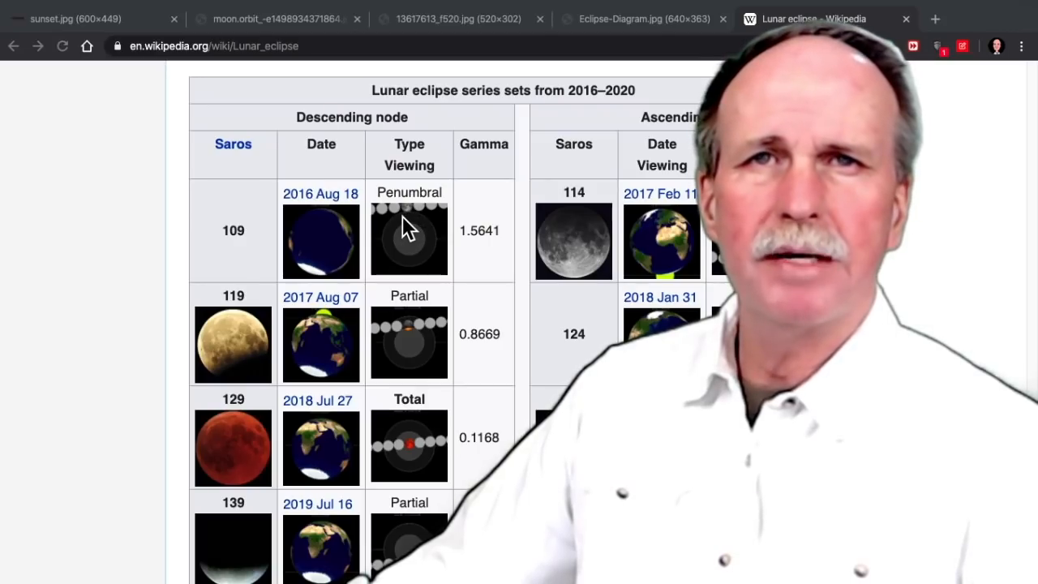
mouse_move(341, 312)
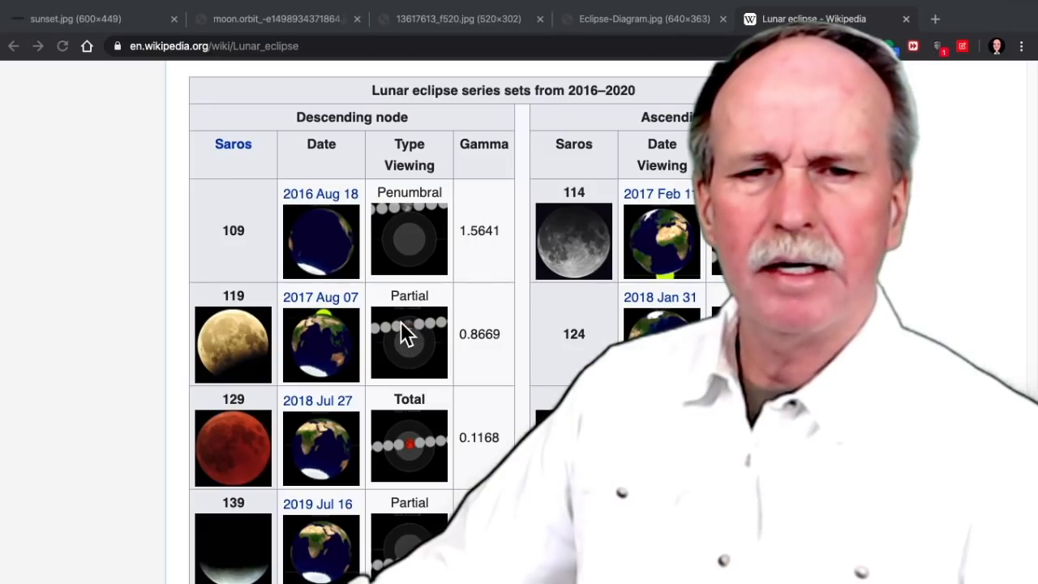
mouse_move(401, 337)
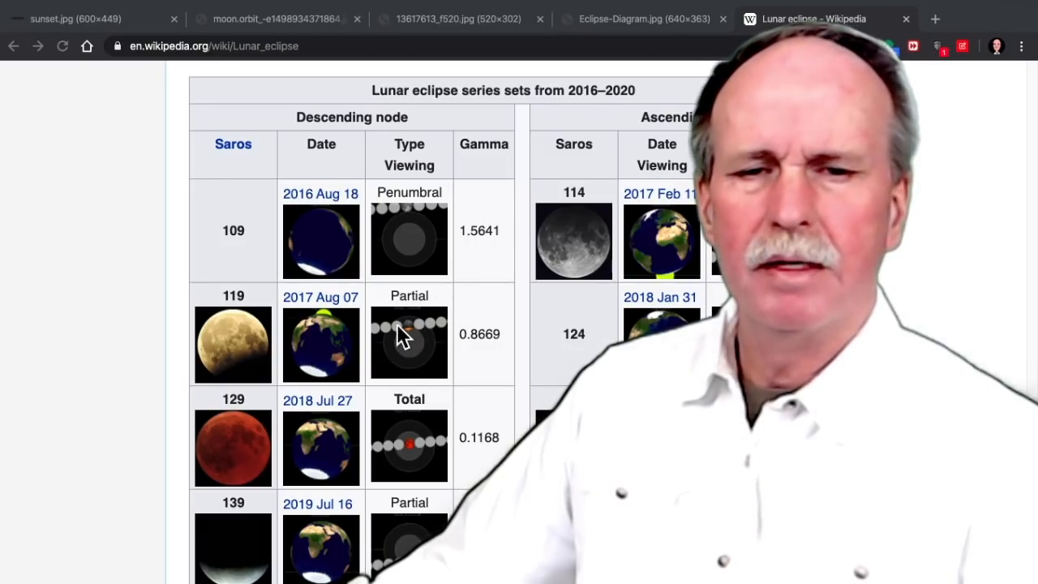
mouse_move(394, 466)
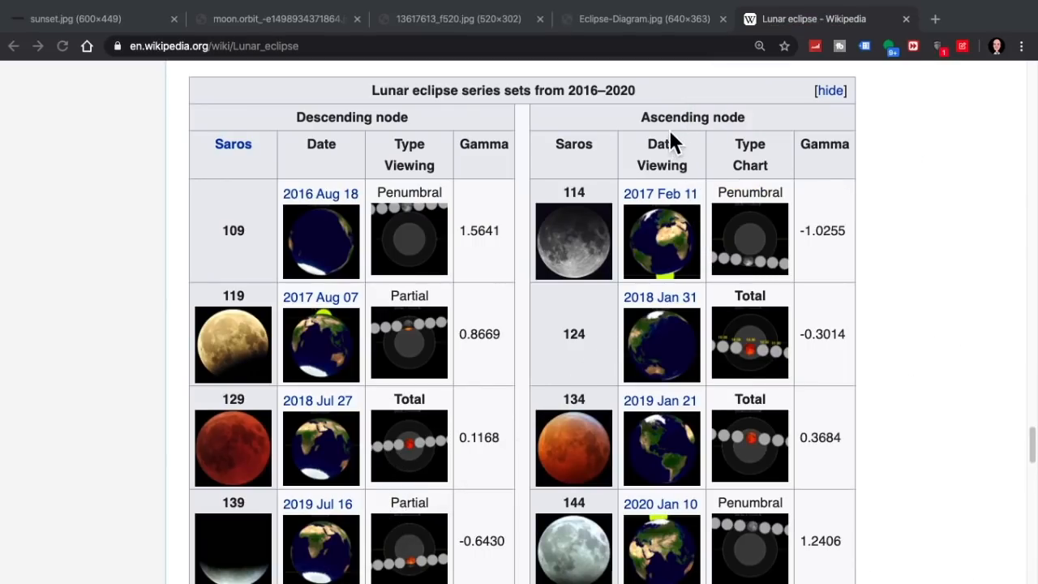
mouse_move(657, 227)
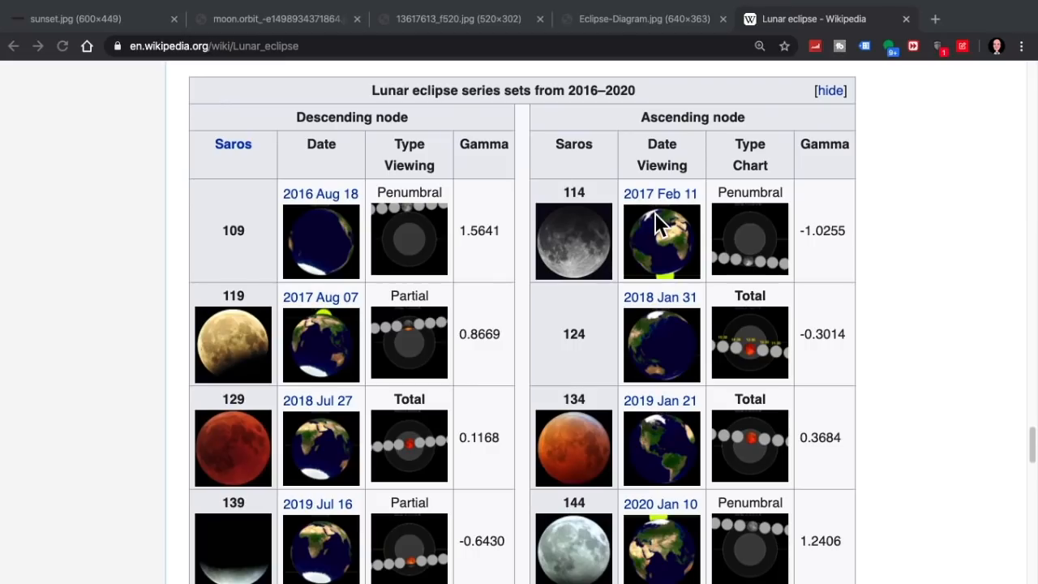
mouse_move(747, 369)
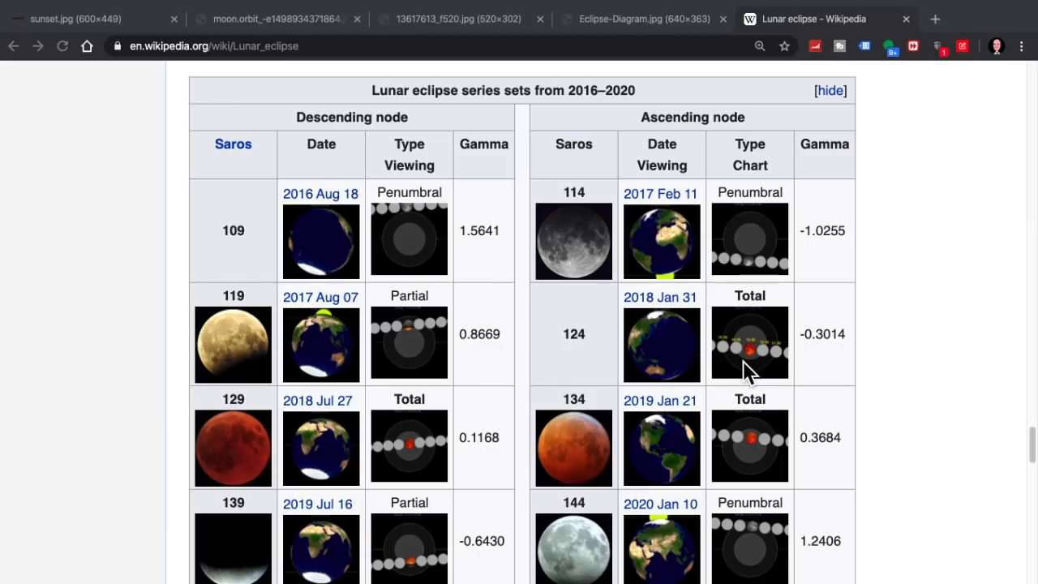
mouse_move(750, 272)
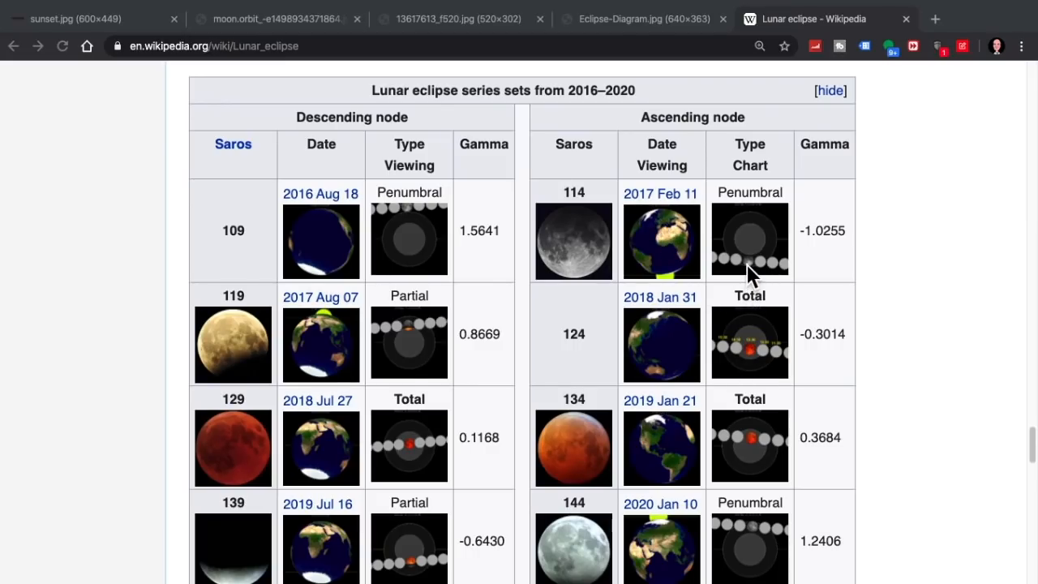
mouse_move(750, 355)
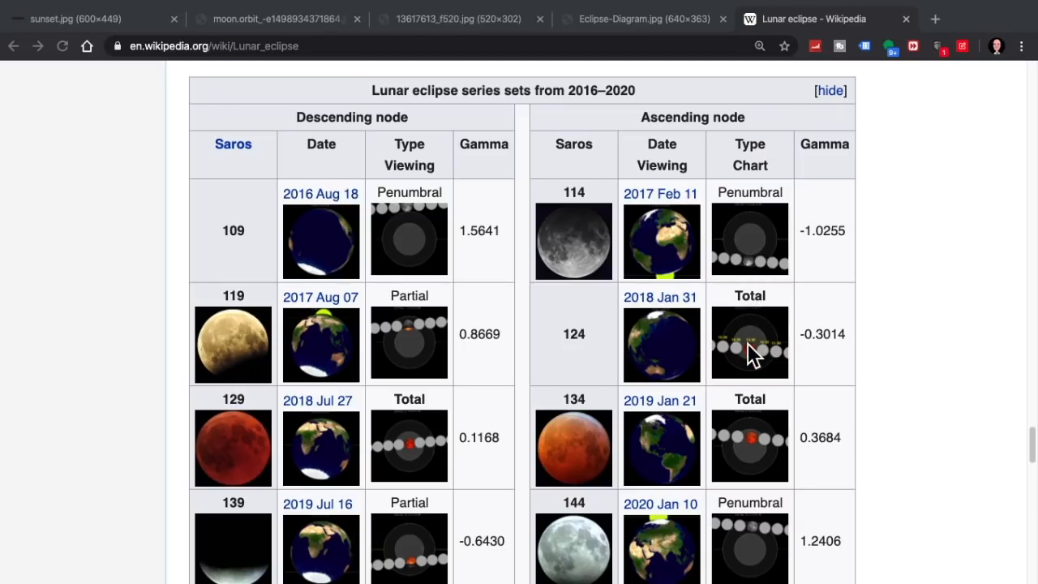
mouse_move(755, 459)
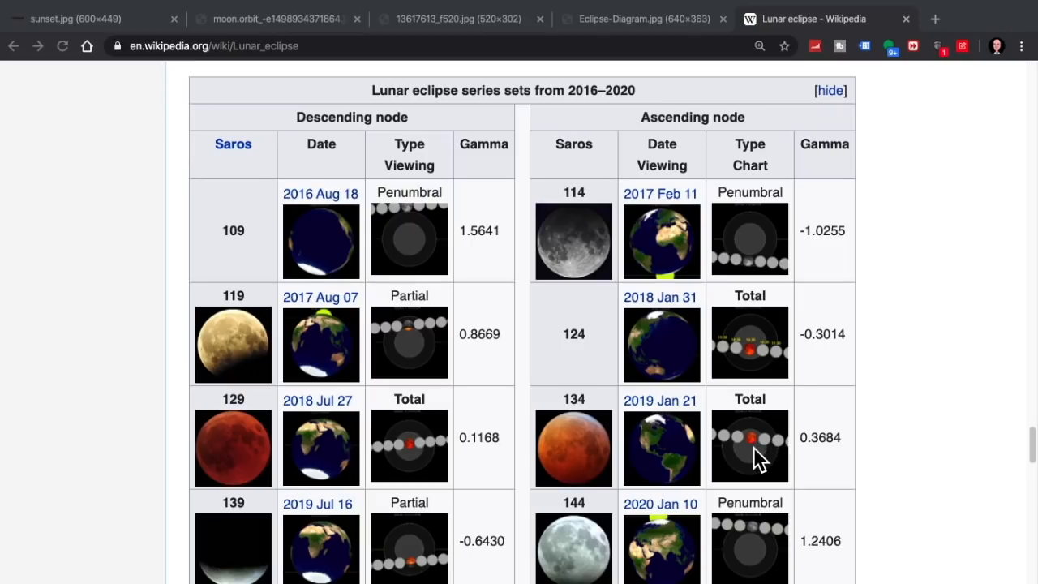
mouse_move(759, 539)
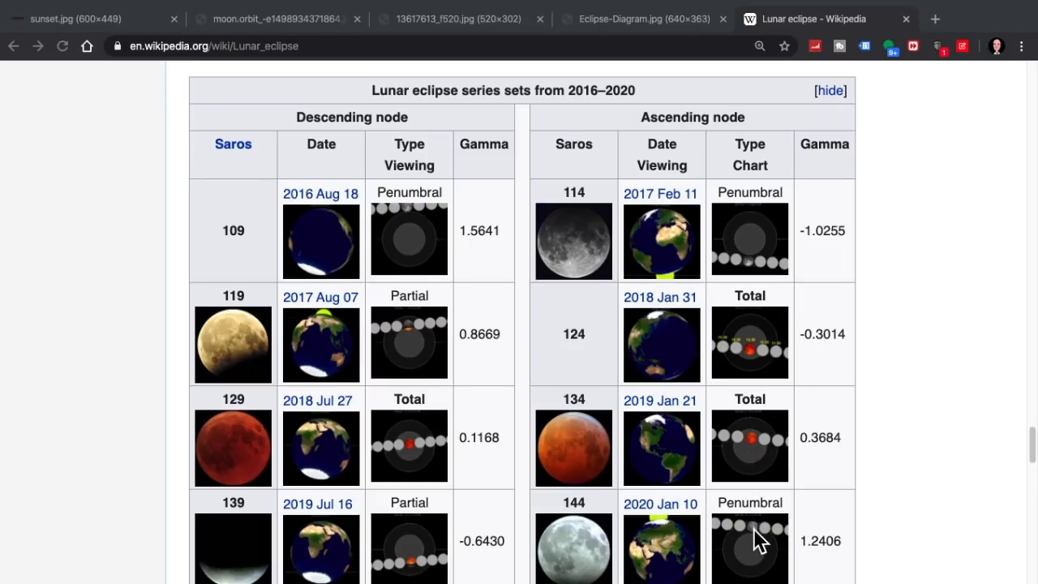
mouse_move(755, 552)
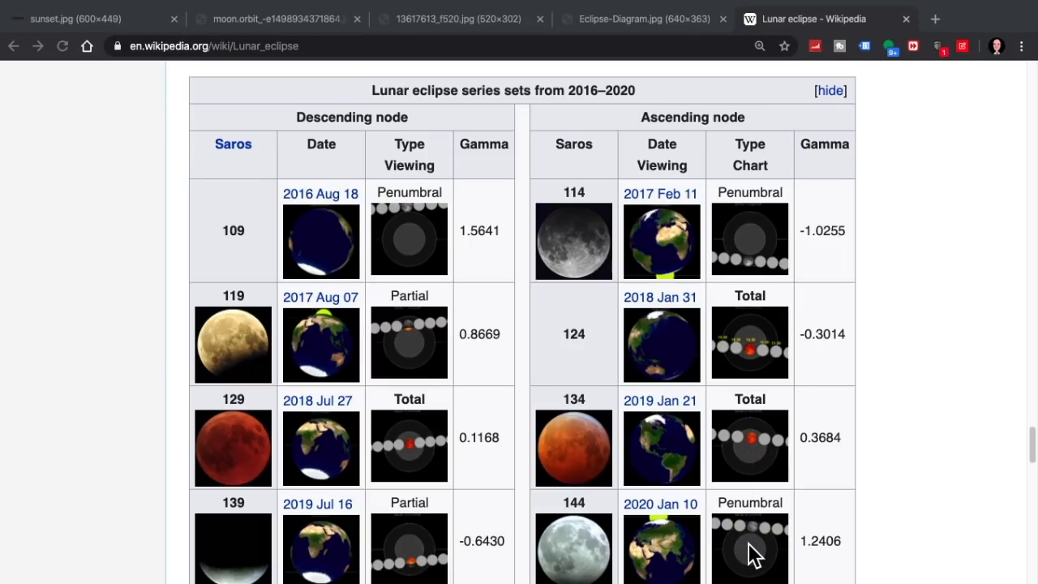
mouse_move(665, 560)
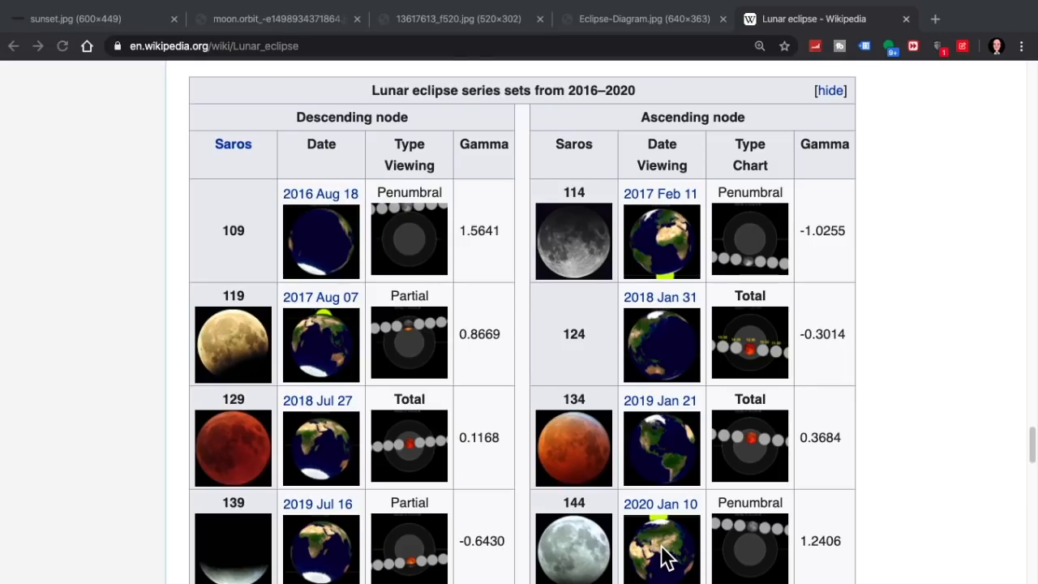
mouse_move(260, 73)
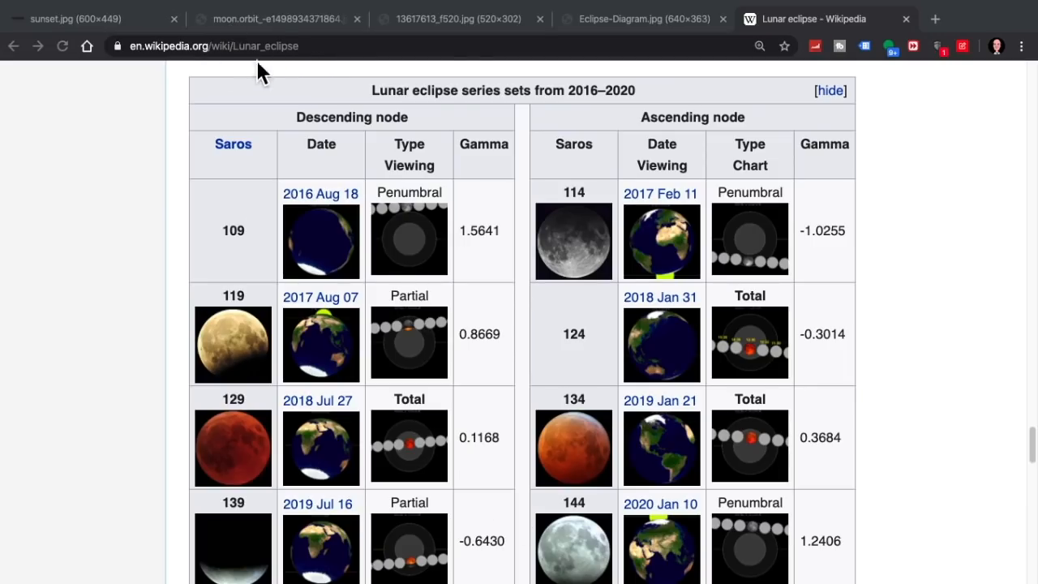
mouse_move(345, 195)
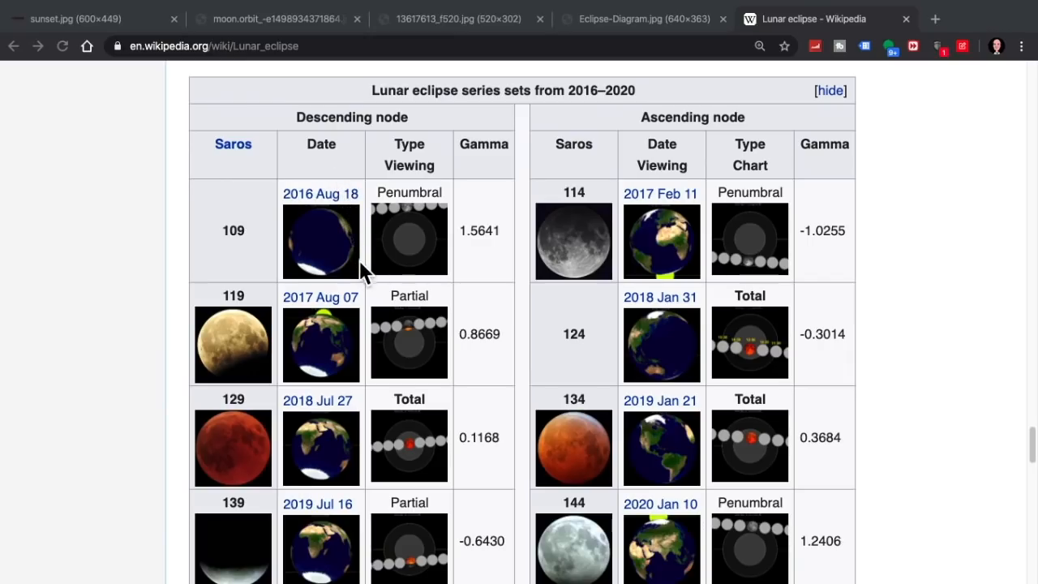
mouse_move(653, 206)
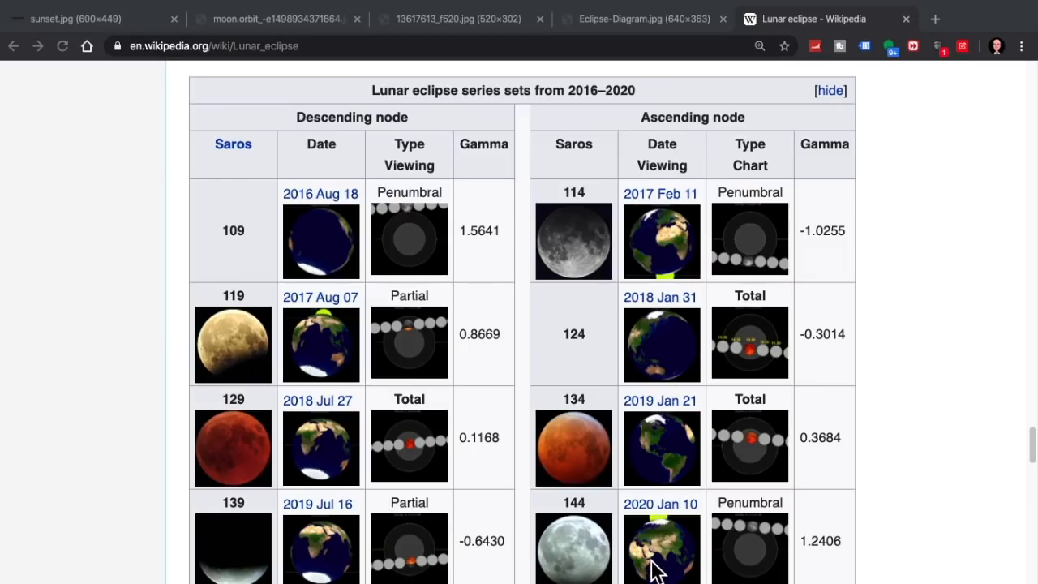
mouse_move(691, 433)
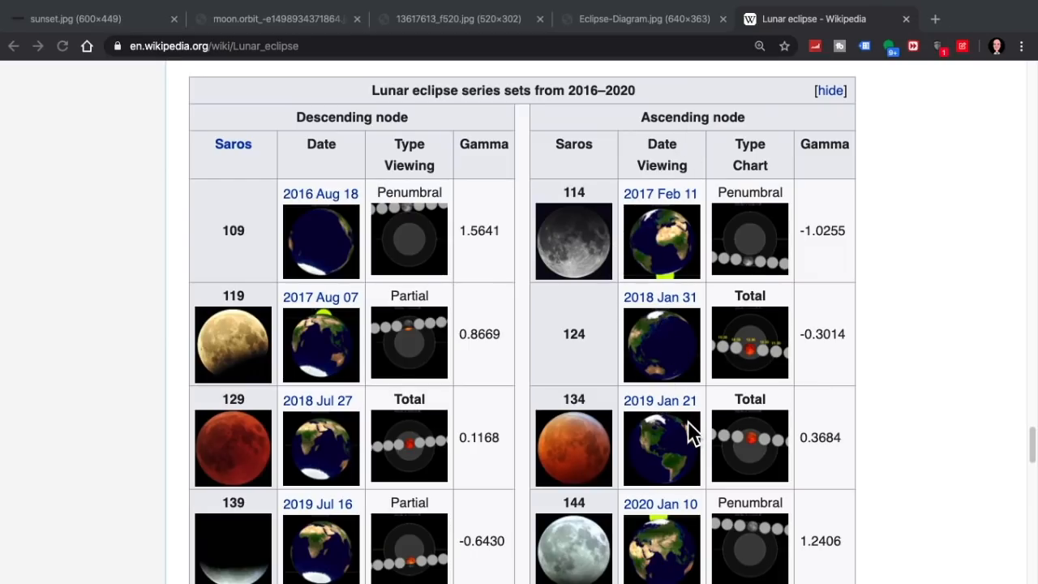
mouse_move(678, 519)
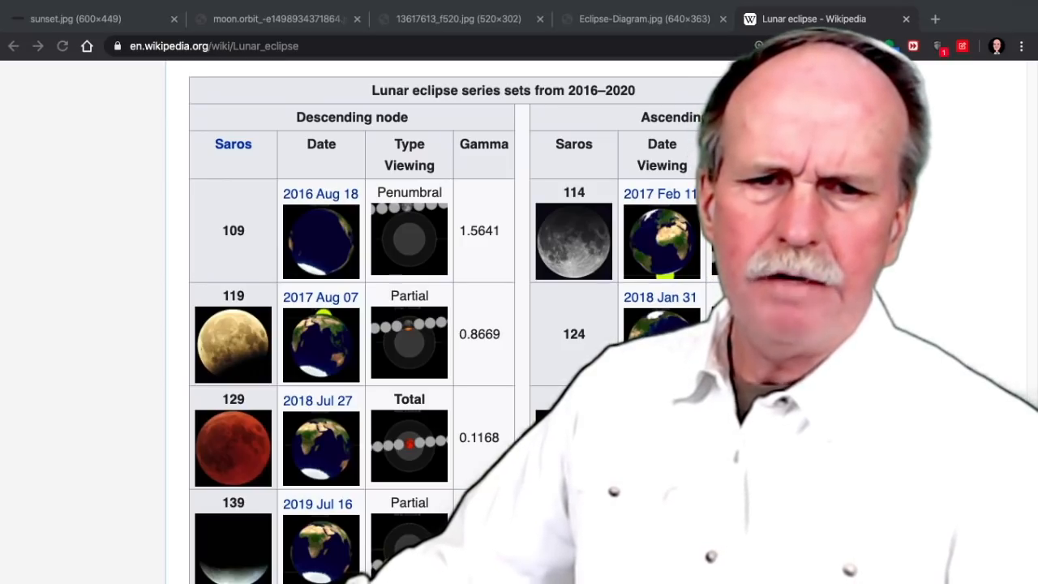
mouse_move(247, 365)
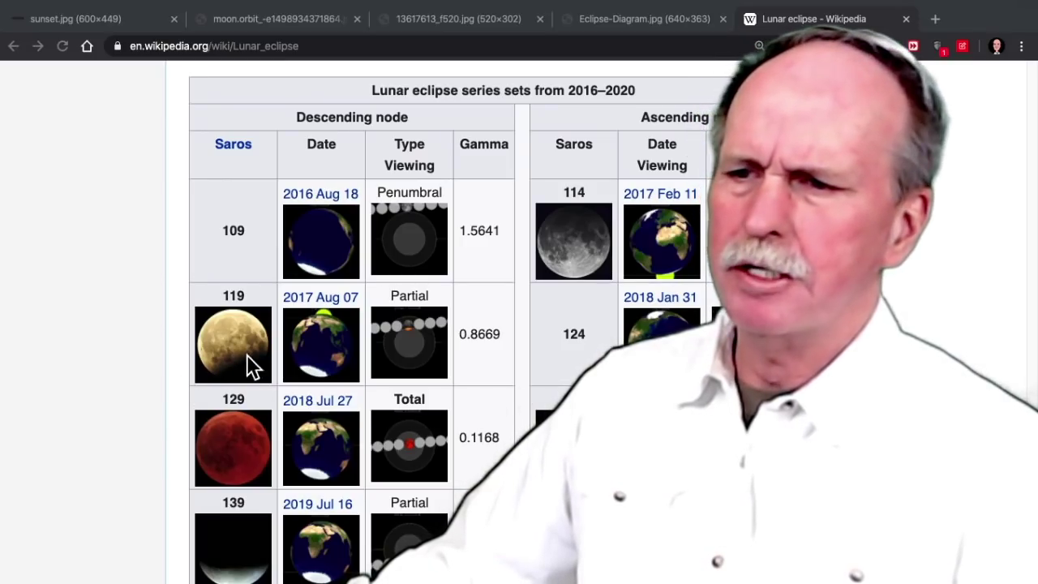
mouse_move(244, 361)
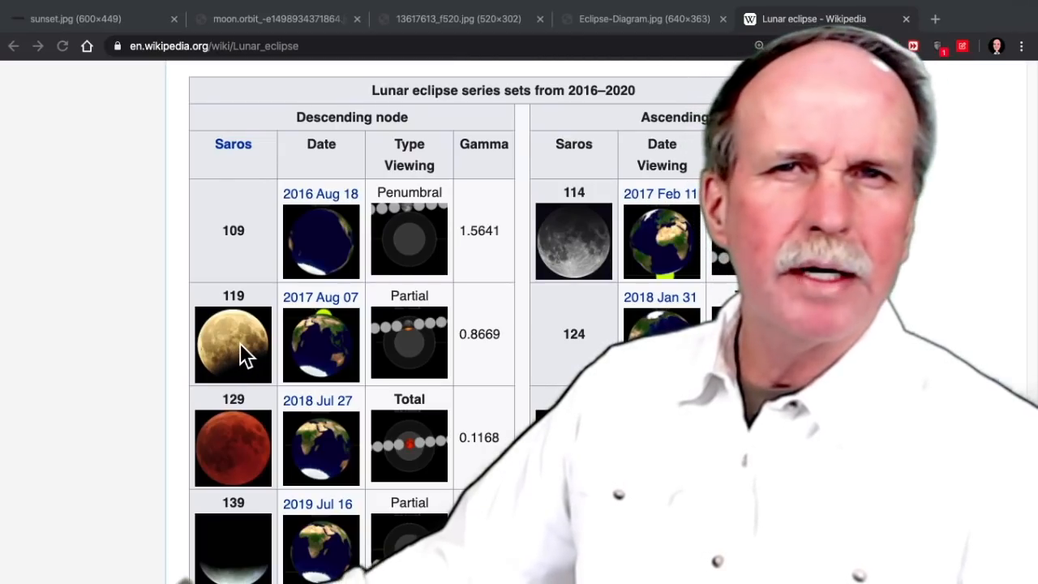
mouse_move(252, 451)
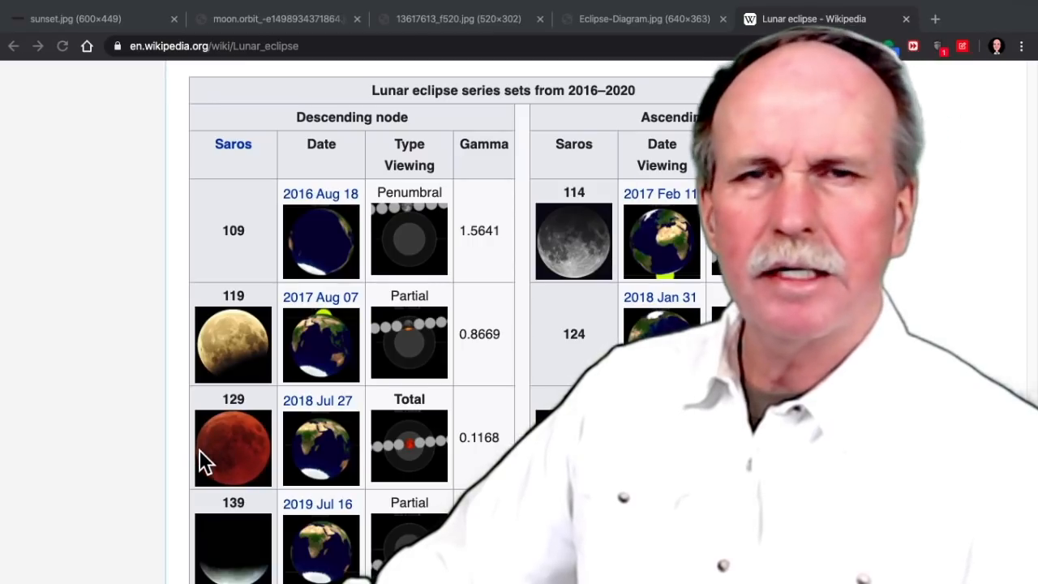
mouse_move(219, 462)
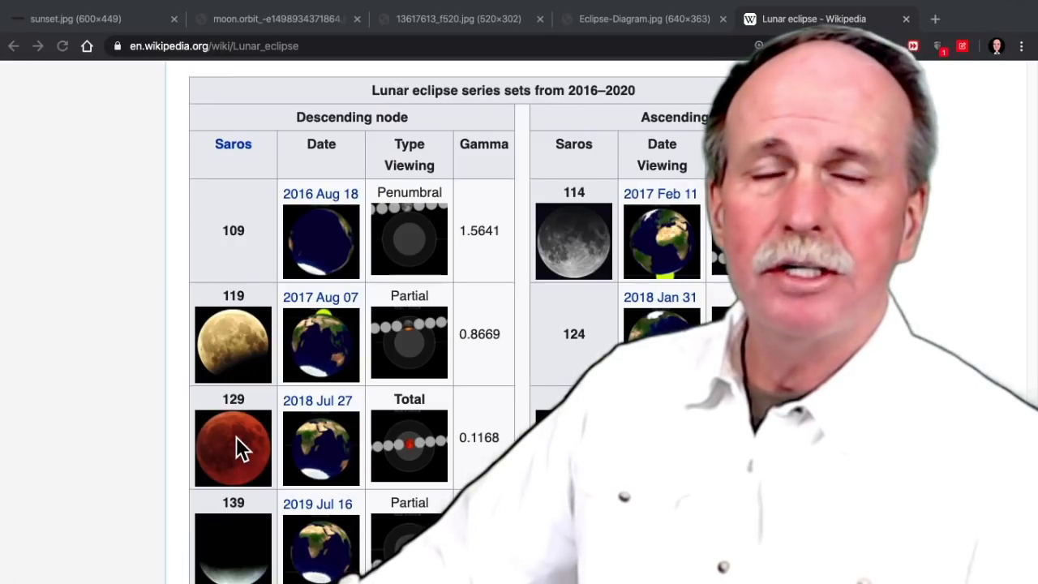
Return from the Wikipedia eclipse table to the sunset.jpg photo of red clouds
left_click(73, 19)
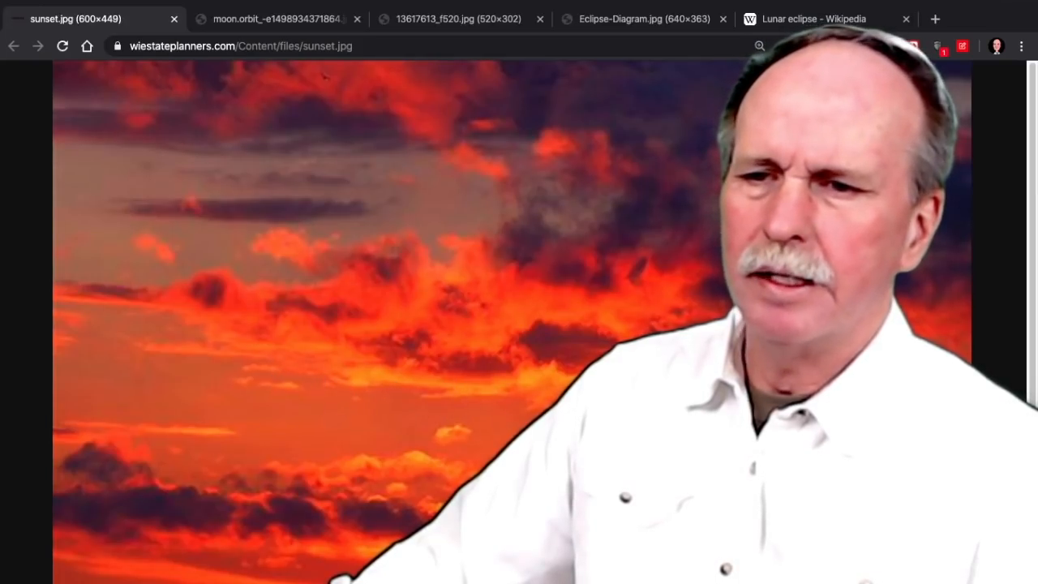
mouse_move(414, 393)
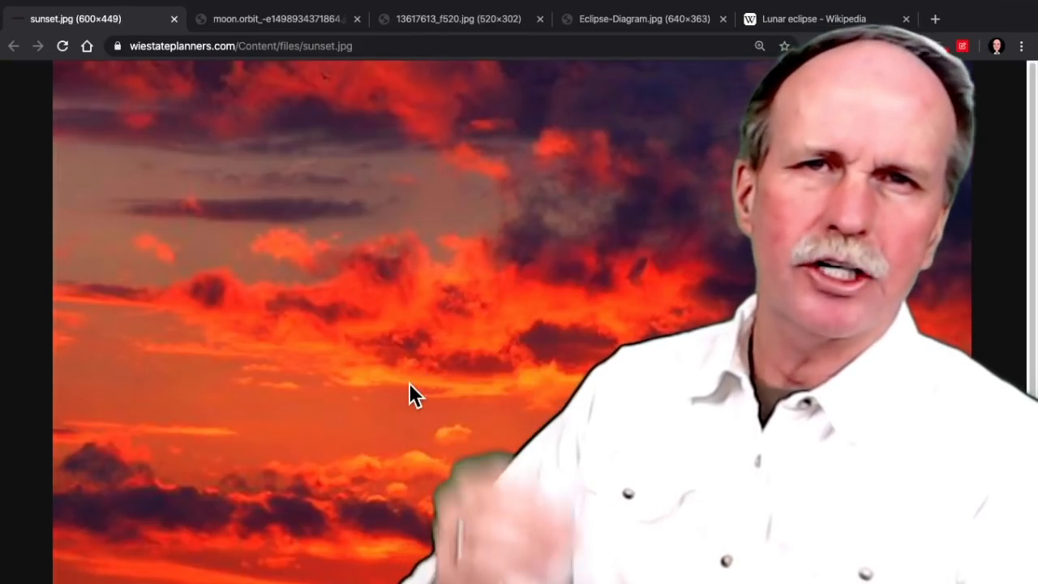
Return from the sunset photo to the Eclipse-Diagram.jpg umbra and penumbra diagram
left_click(644, 19)
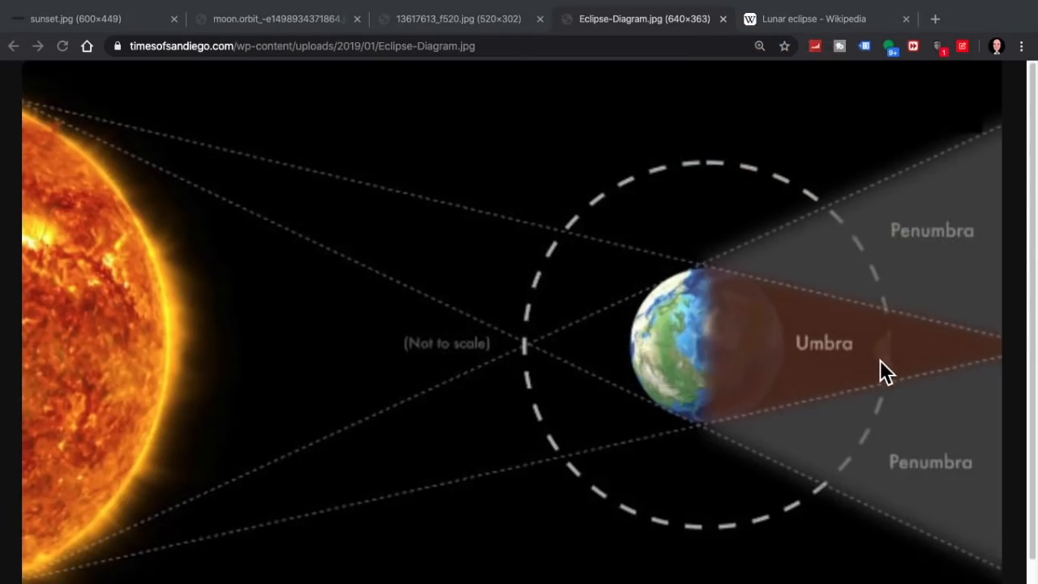
mouse_move(892, 355)
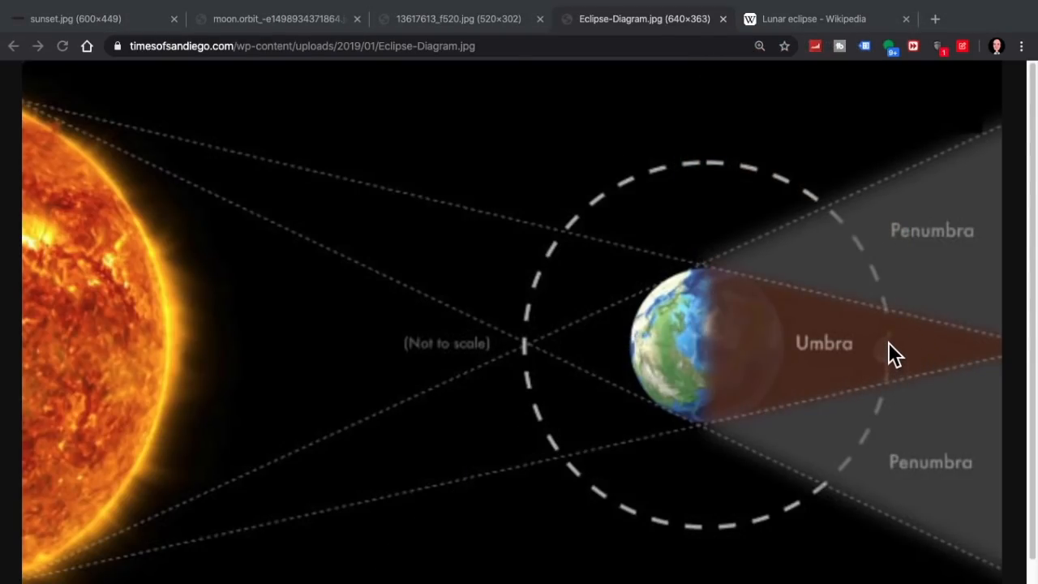
mouse_move(888, 393)
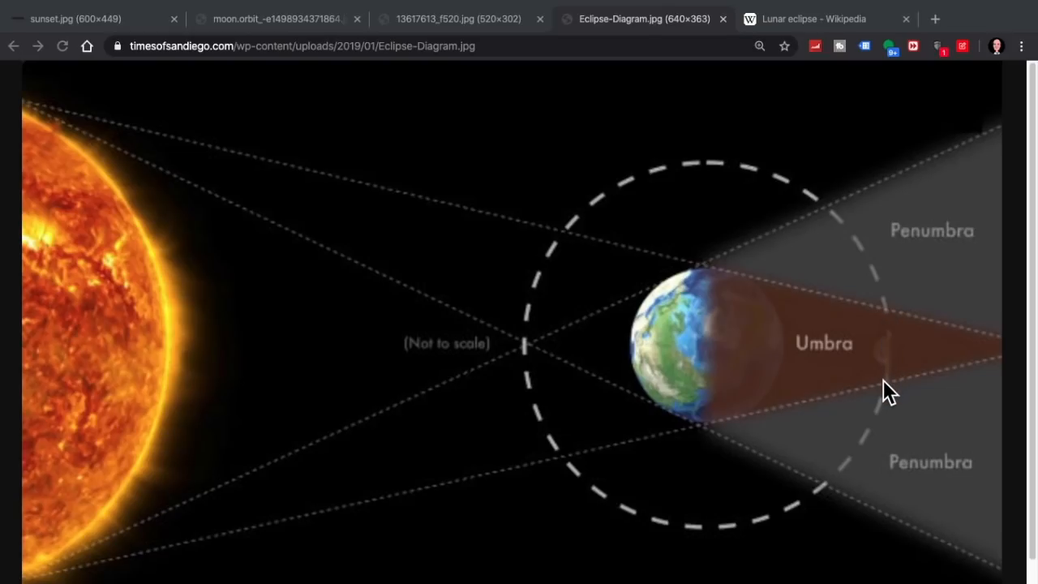
mouse_move(891, 388)
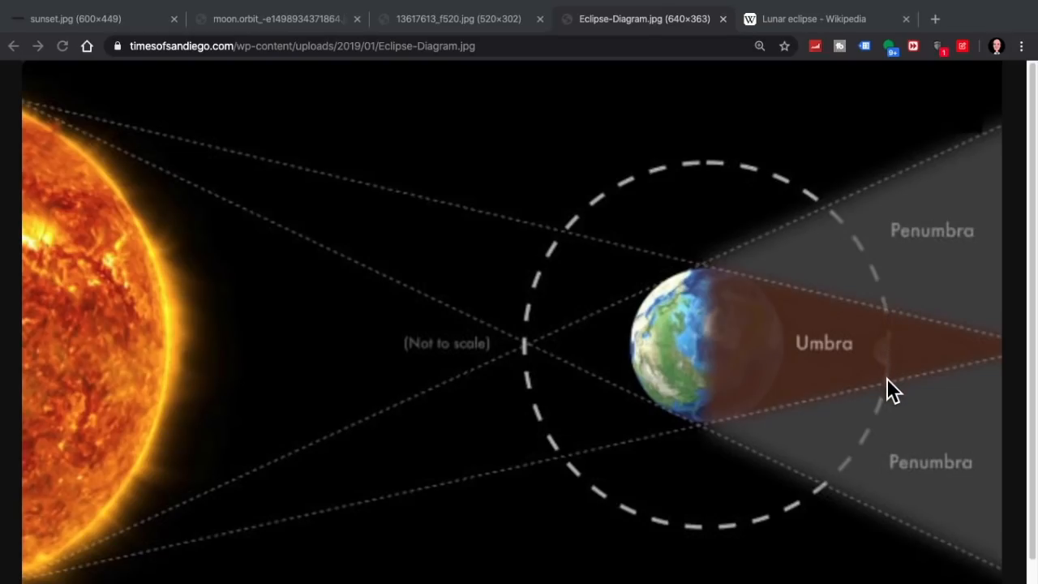
mouse_move(892, 377)
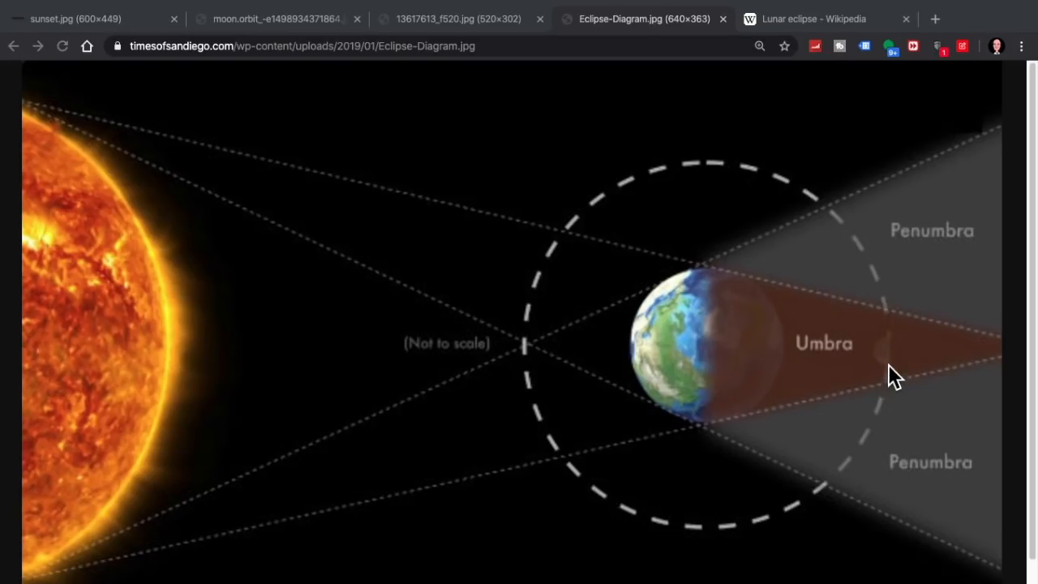
mouse_move(892, 393)
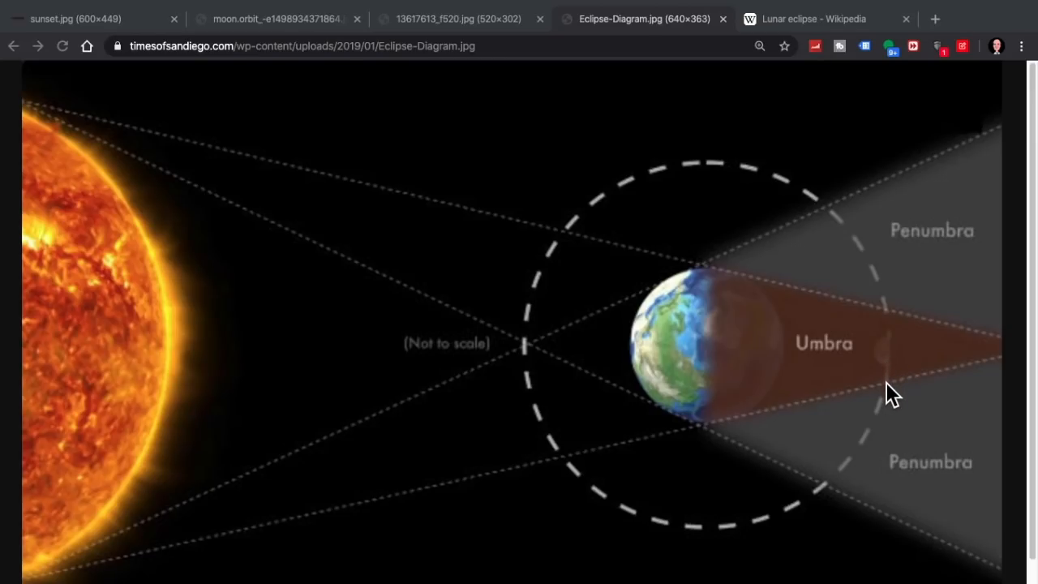
mouse_move(888, 393)
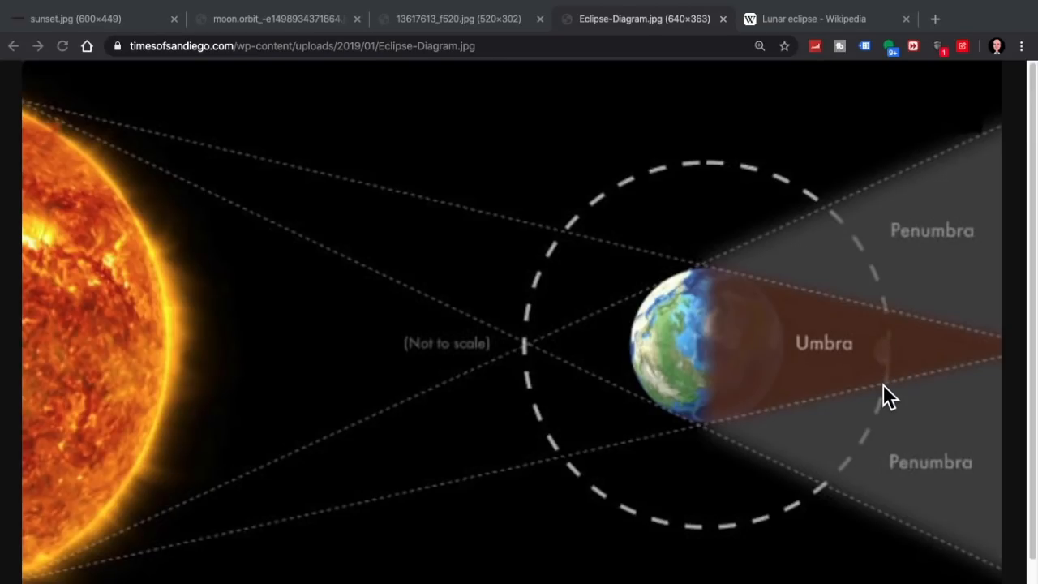
mouse_move(892, 360)
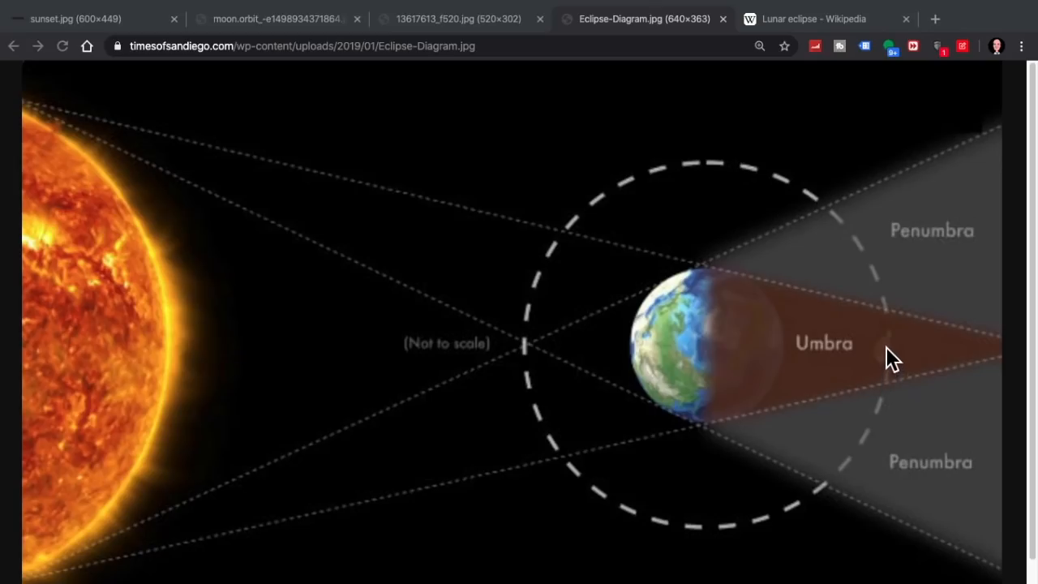
mouse_move(892, 324)
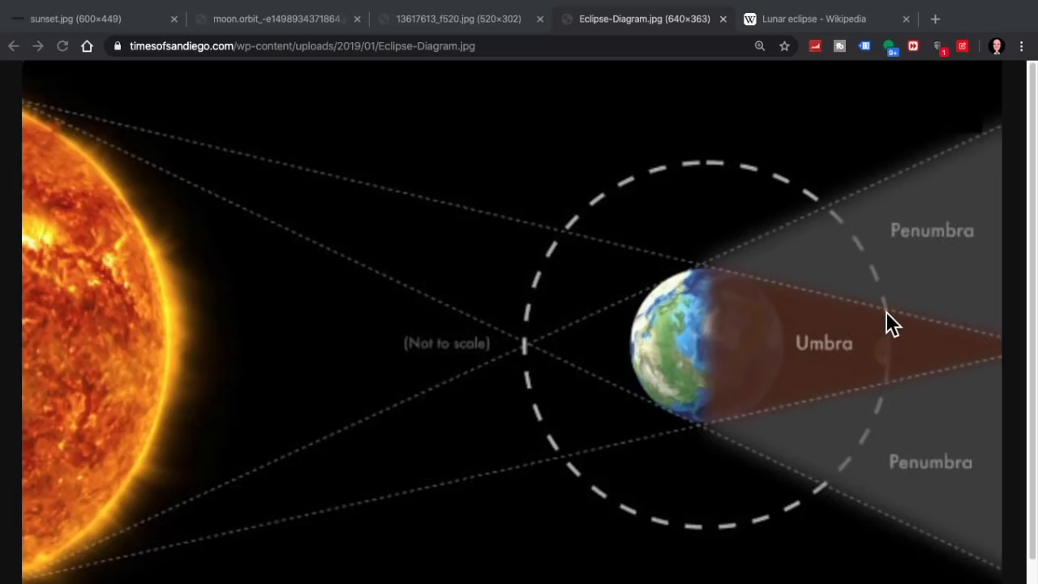
mouse_move(839, 227)
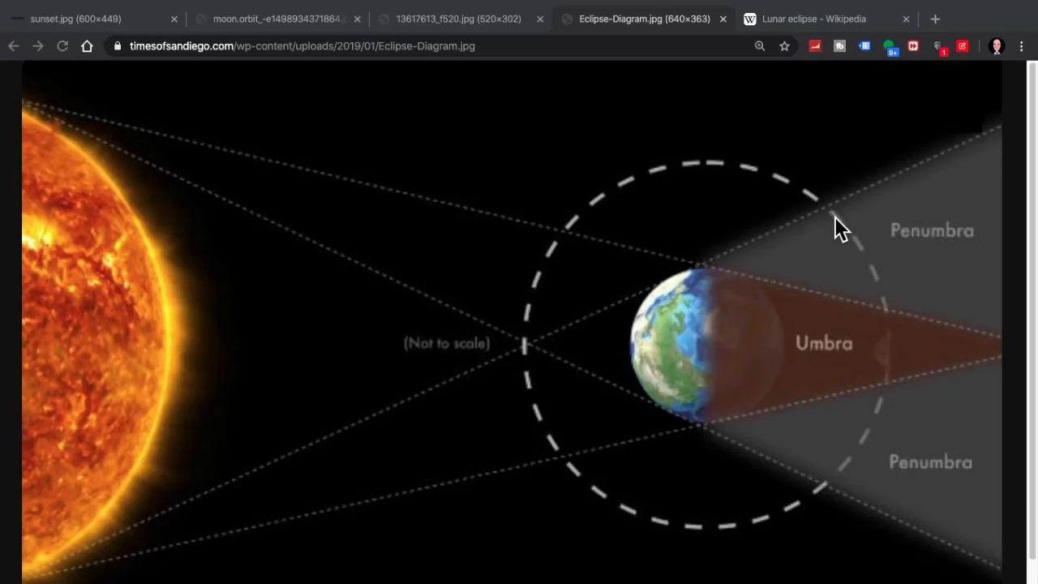
mouse_move(860, 460)
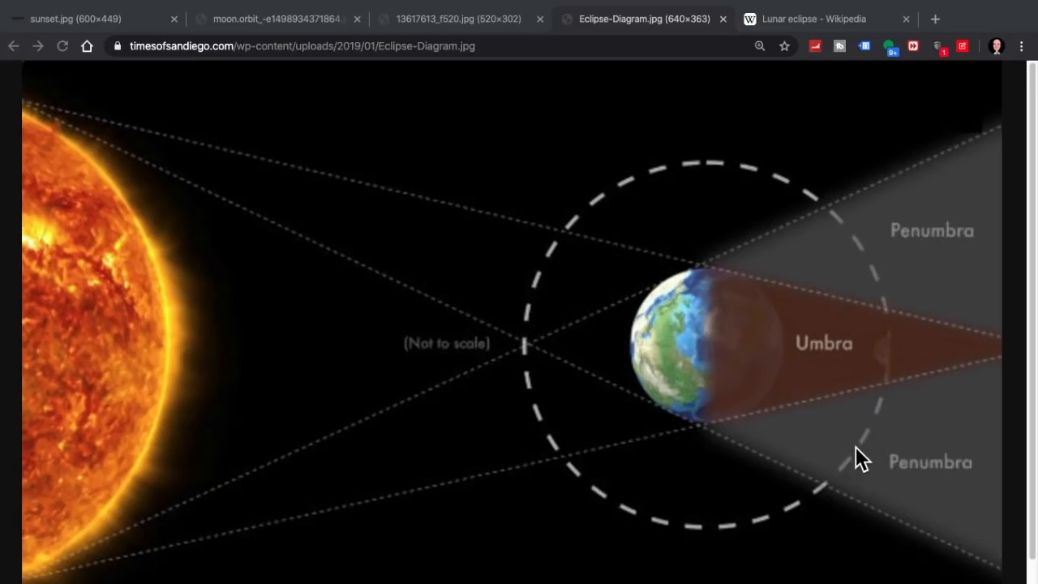
mouse_move(834, 225)
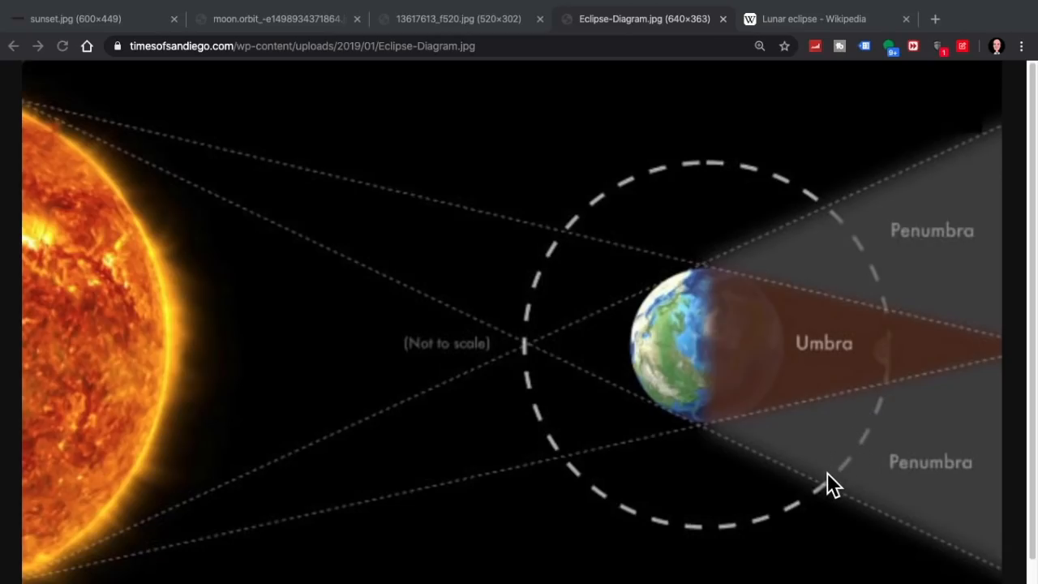
mouse_move(823, 497)
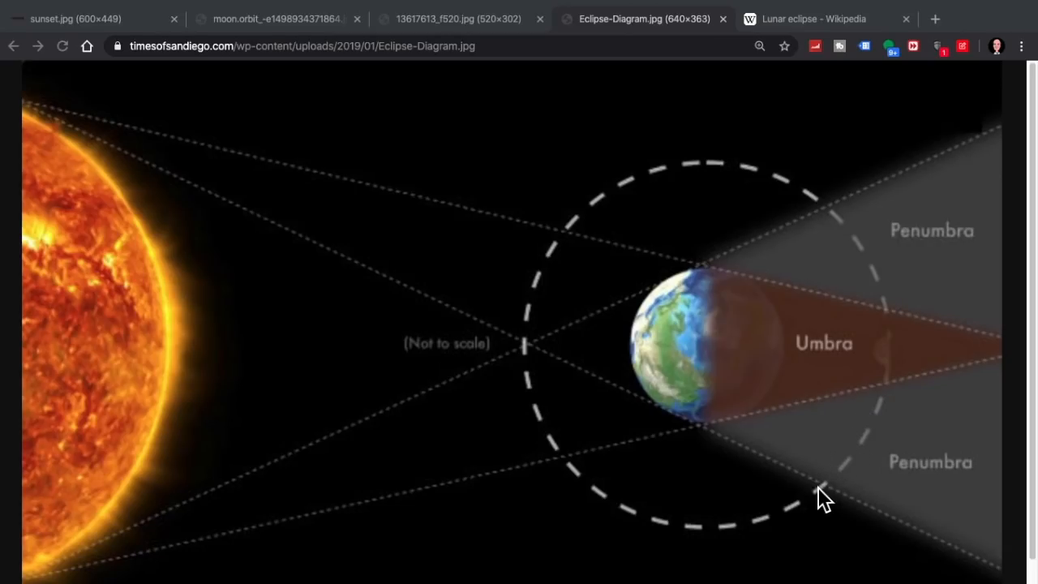
mouse_move(882, 367)
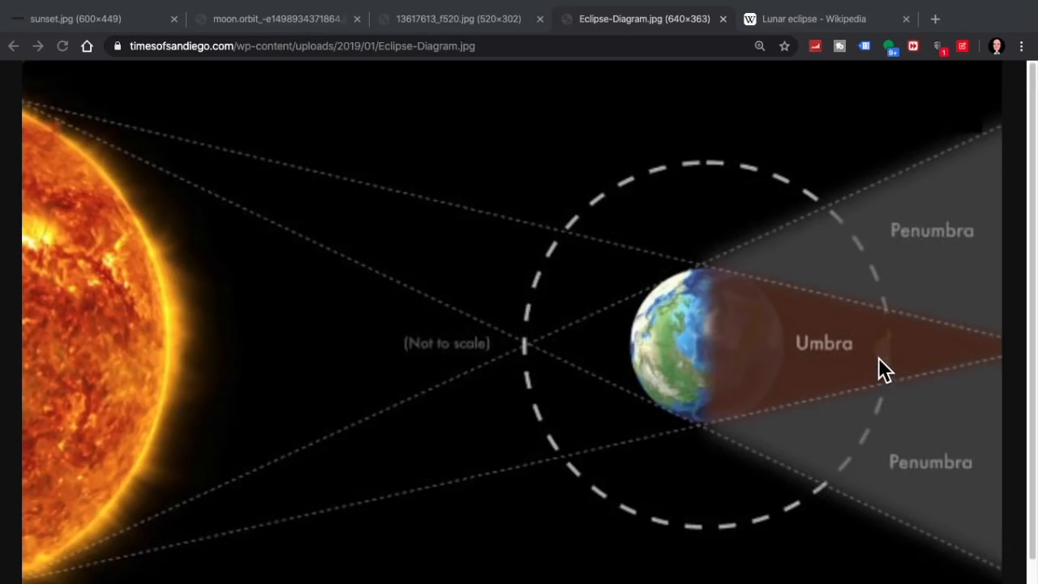
mouse_move(846, 251)
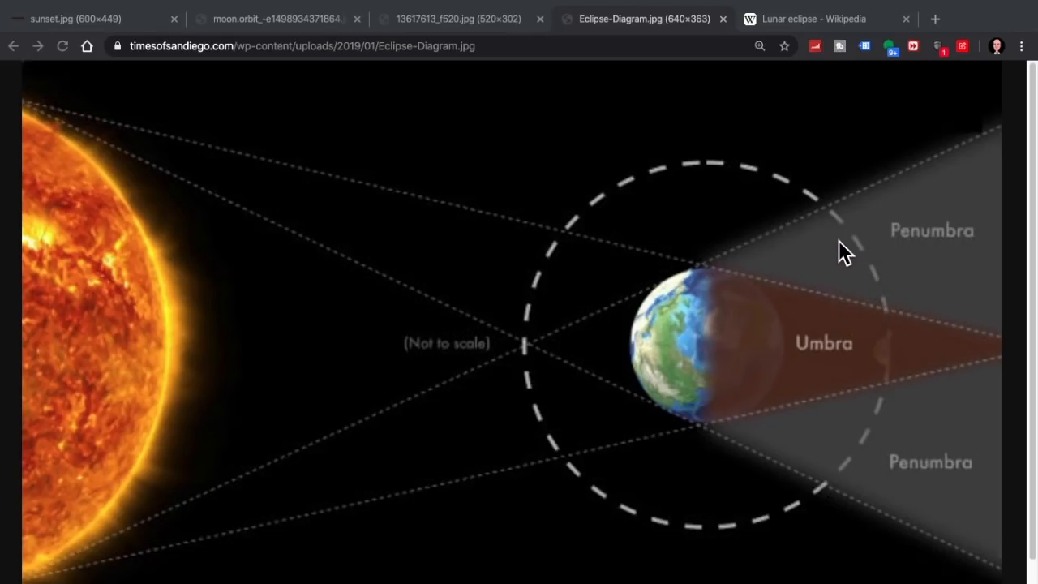
mouse_move(842, 229)
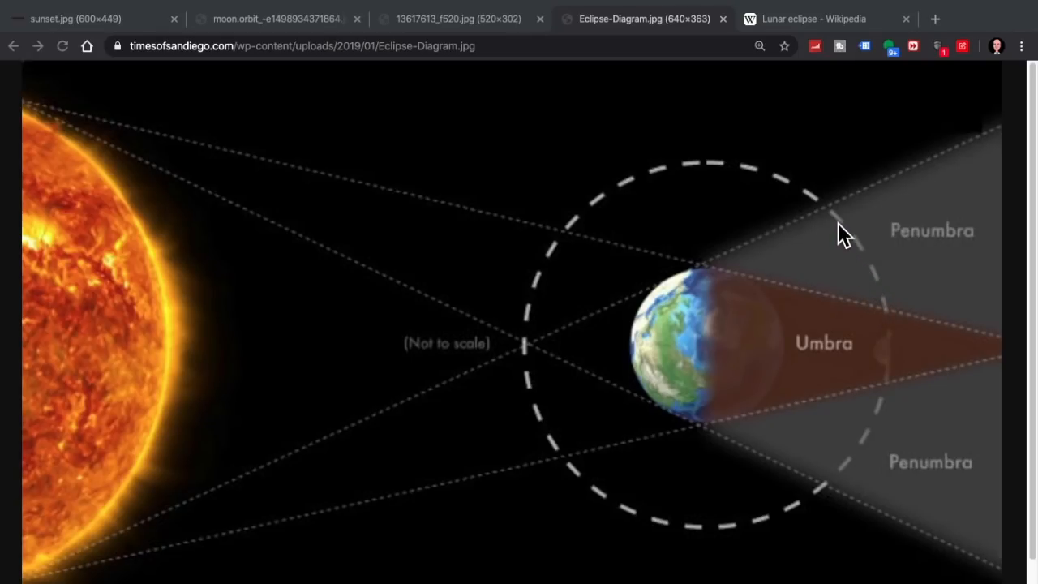
mouse_move(891, 366)
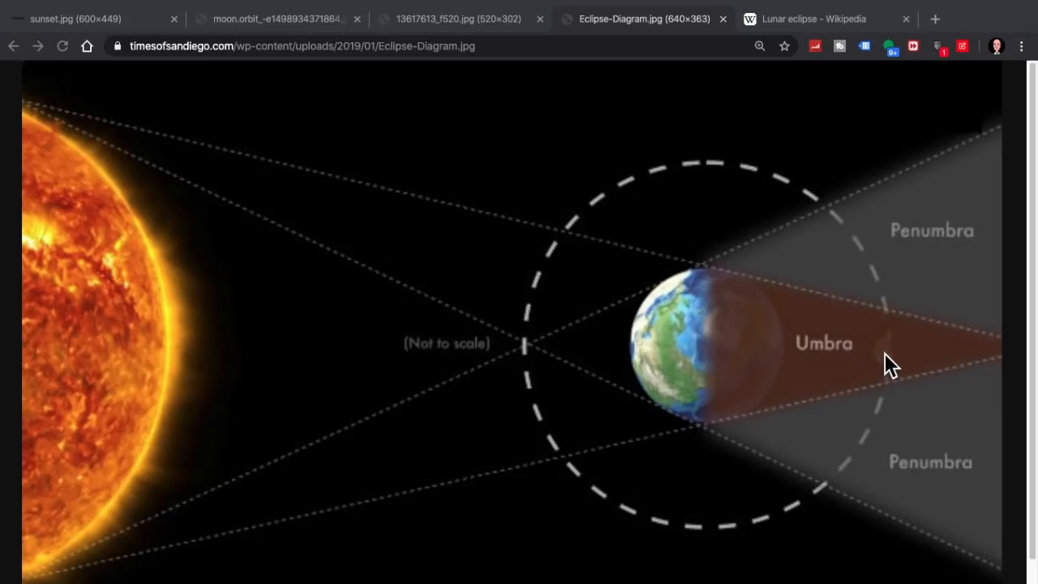
mouse_move(882, 367)
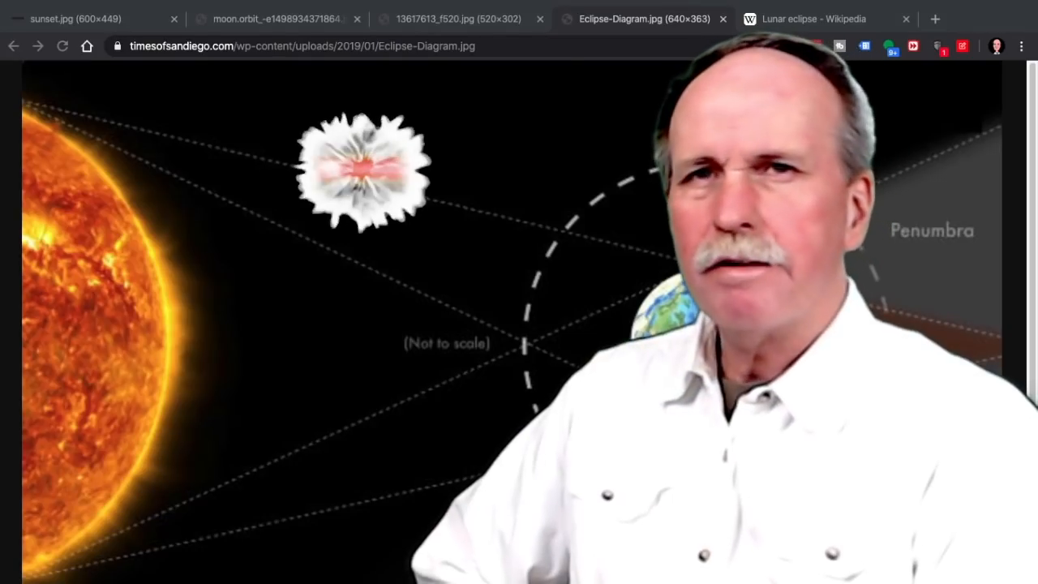
left_click(361, 169)
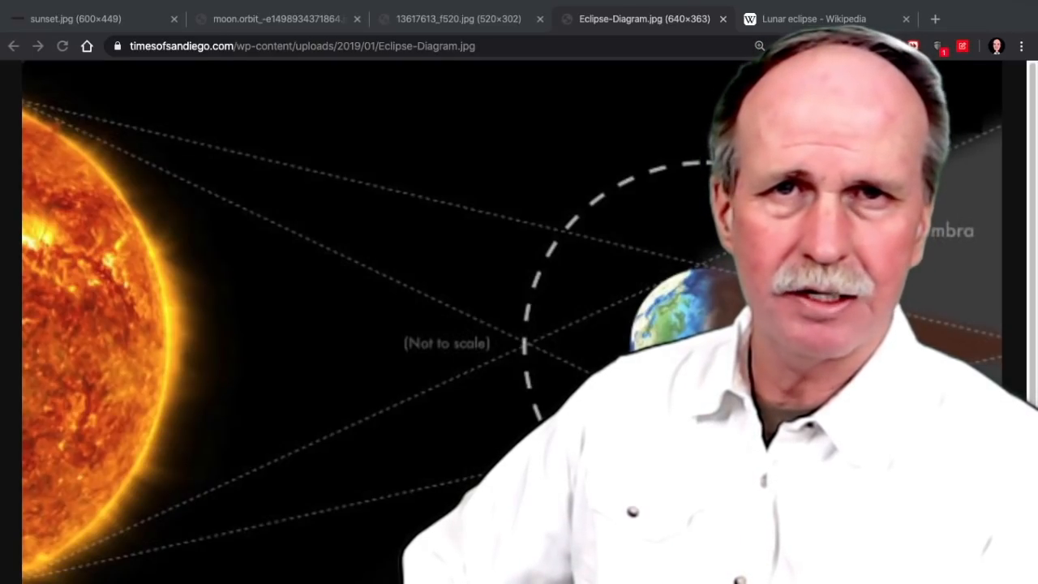
Return to the Lunar eclipse - Wikipedia tab with the 2016–2020 eclipse series table
left_click(812, 19)
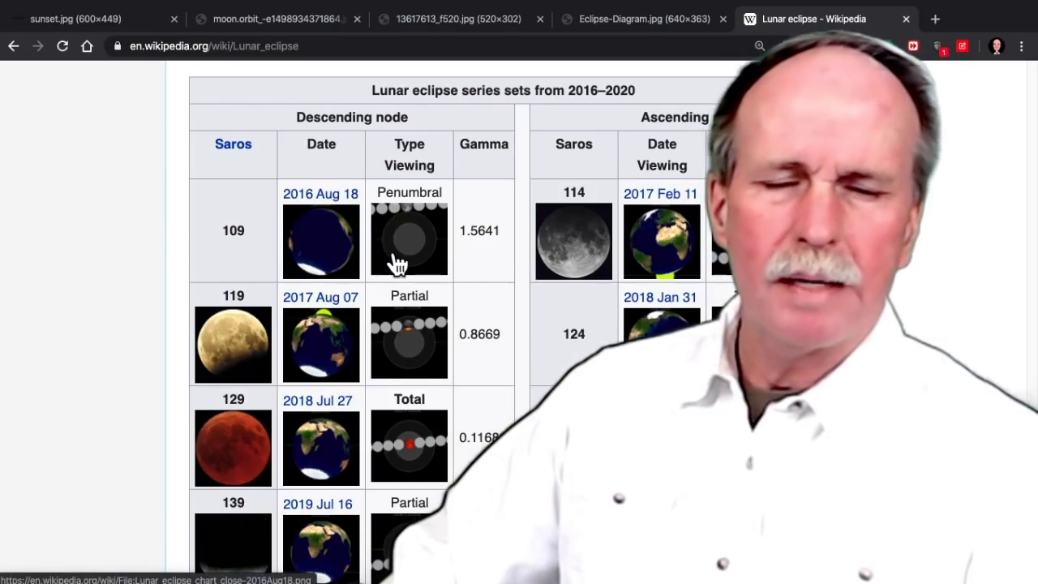
mouse_move(430, 227)
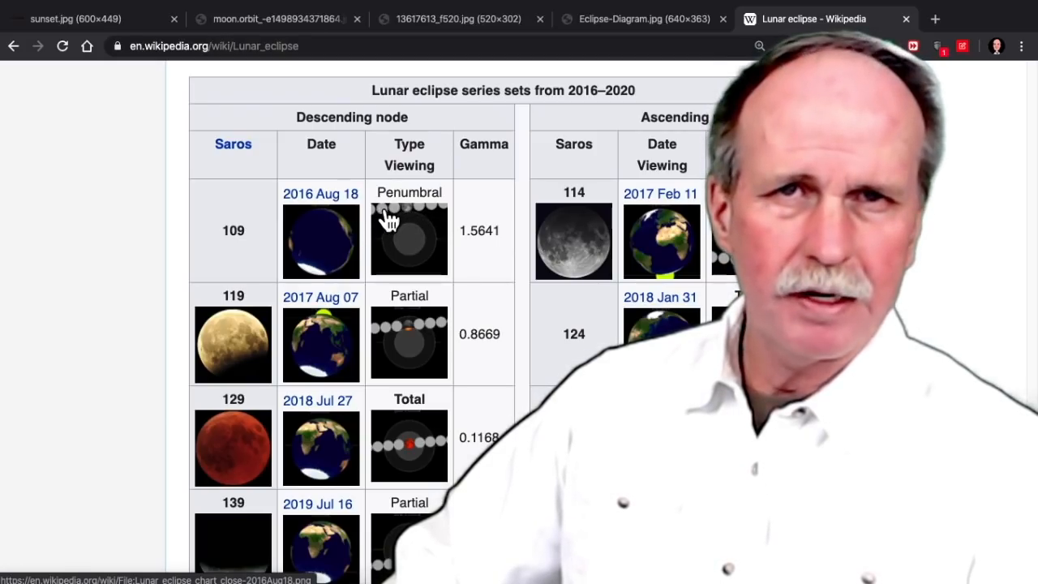
mouse_move(405, 251)
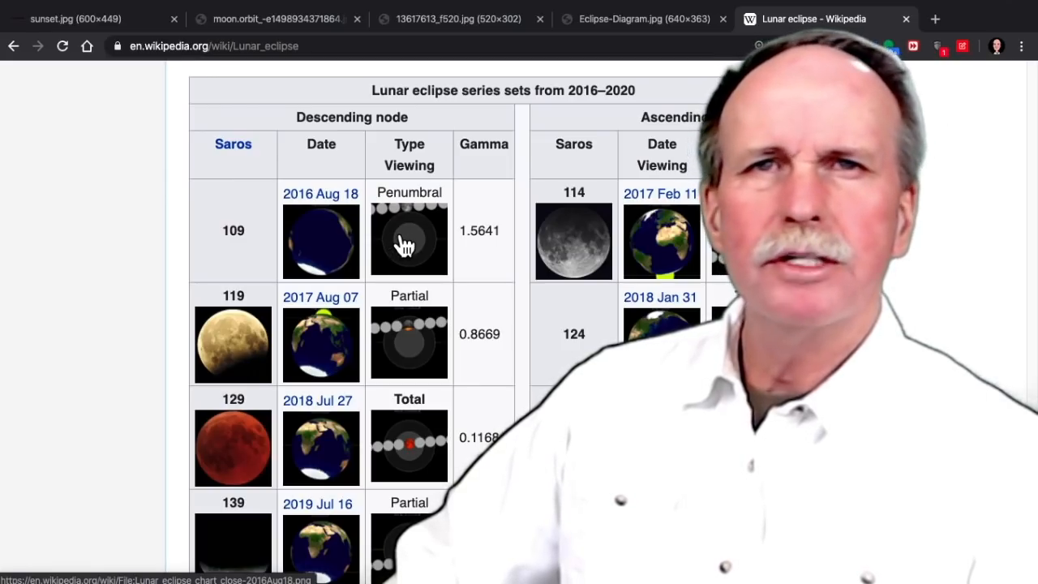
mouse_move(414, 292)
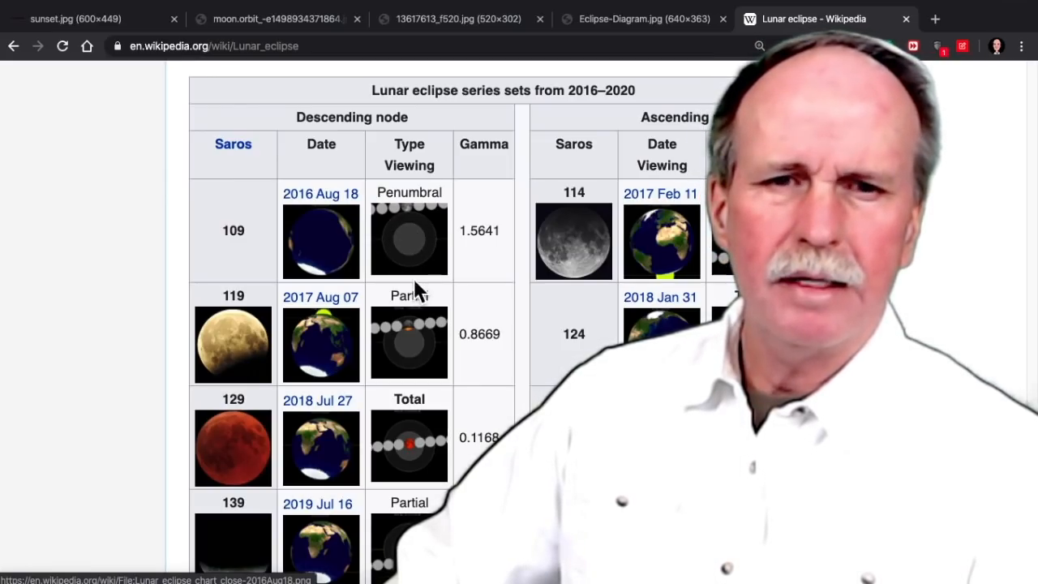
mouse_move(405, 446)
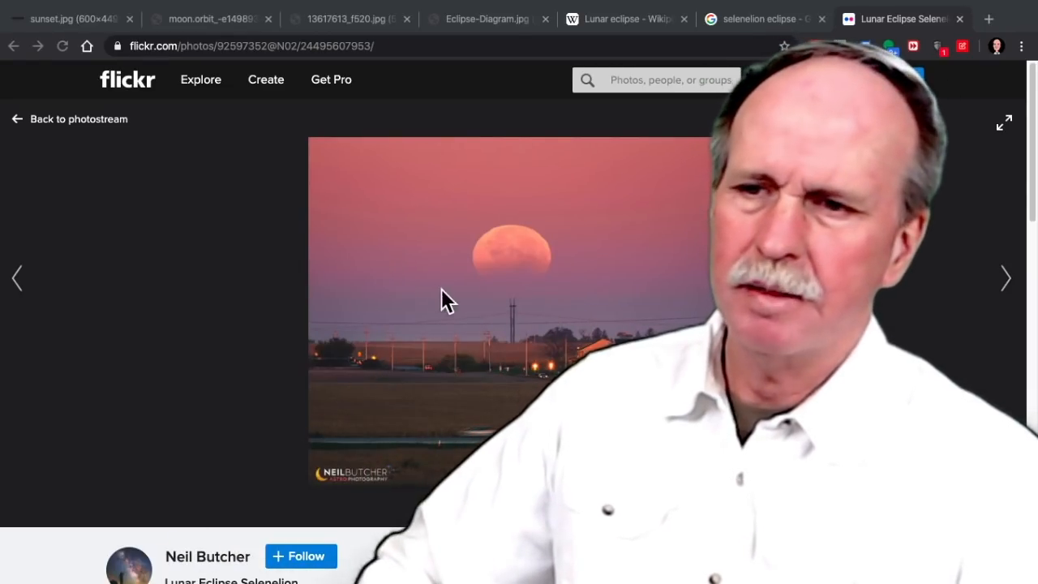
mouse_move(483, 287)
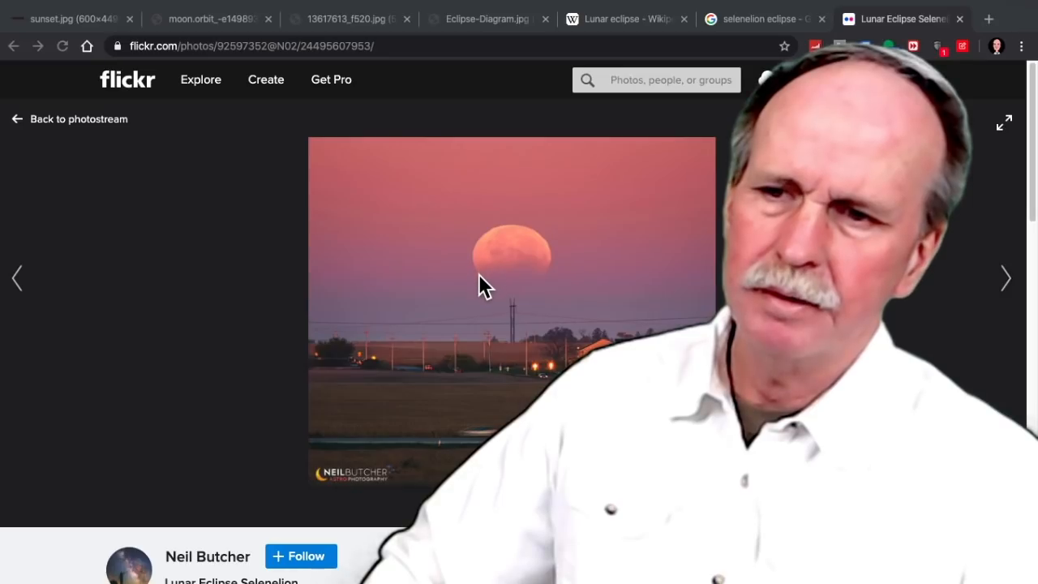
mouse_move(499, 288)
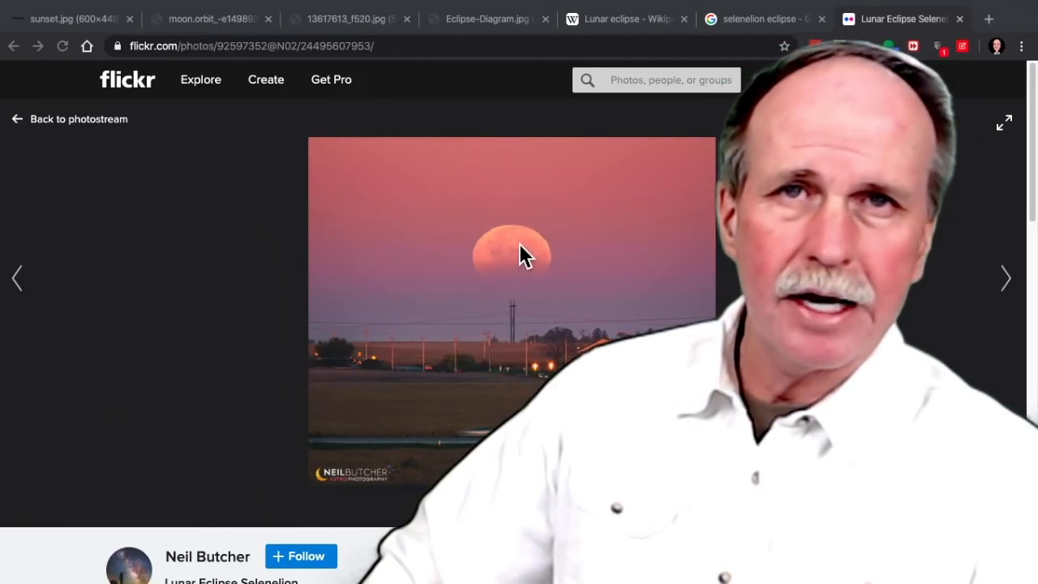
mouse_move(520, 325)
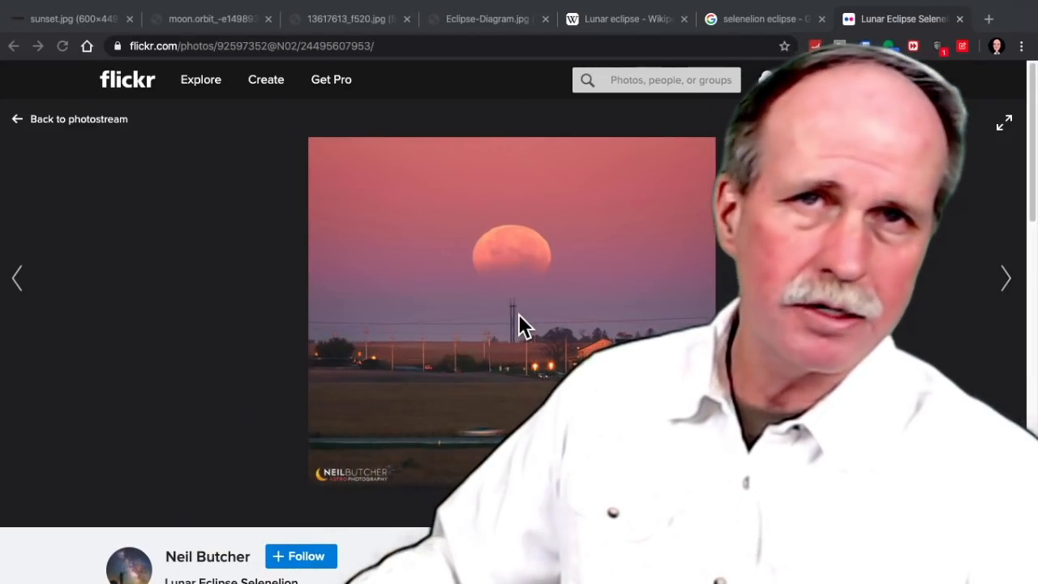
mouse_move(531, 308)
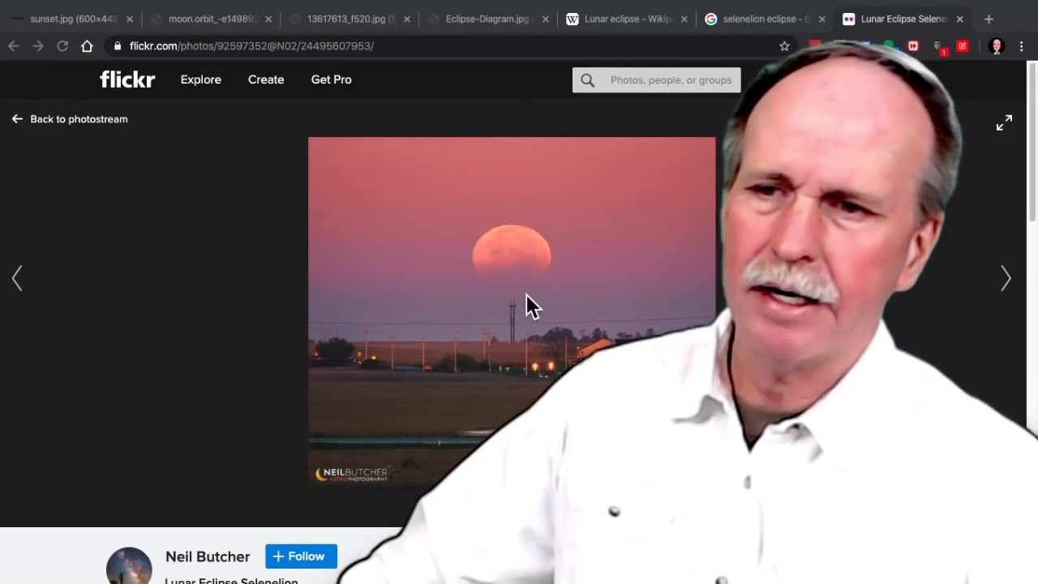